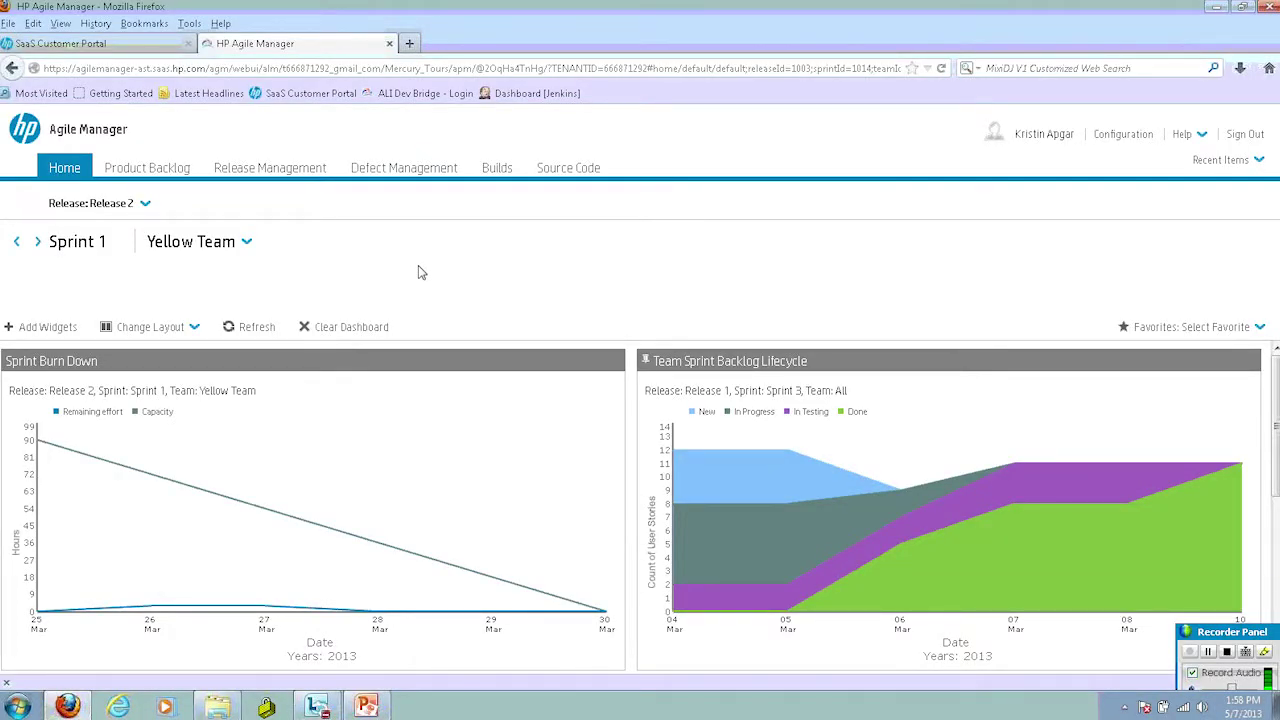
{"action": "mouse_move", "coordinate": [280, 176]}
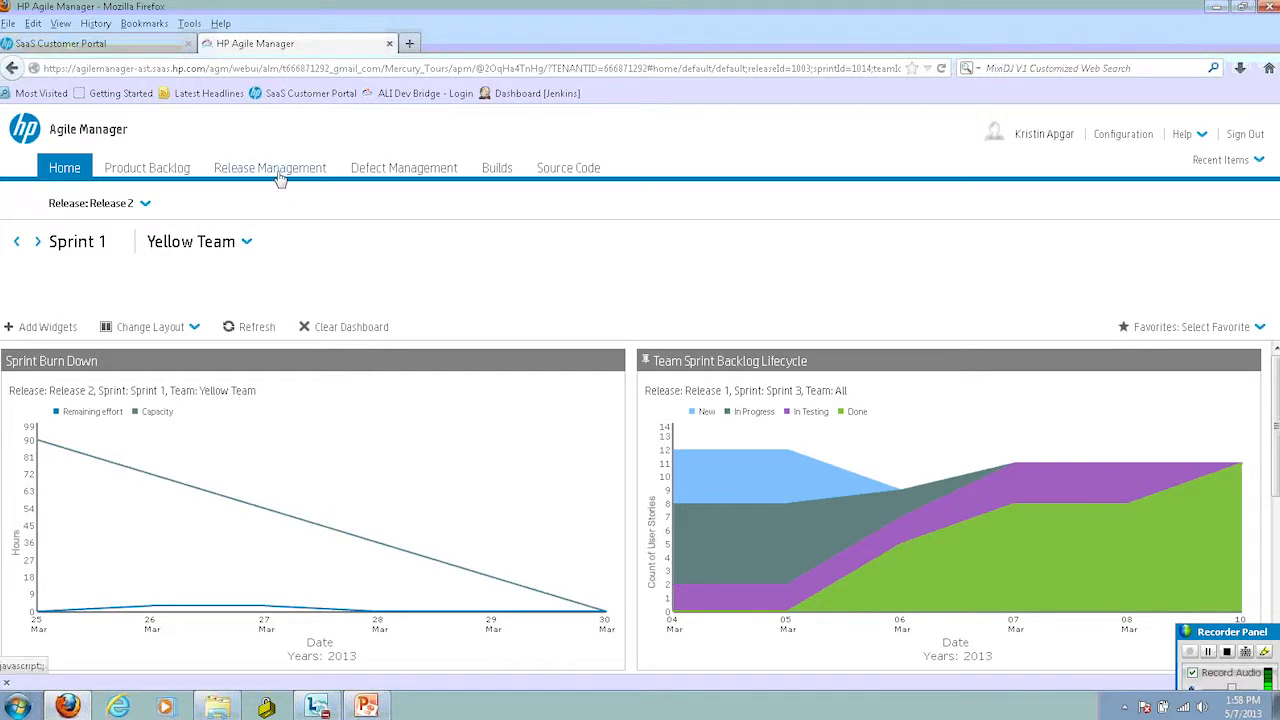
Step: Show the Release 2 backlog with the Sprint column filter cleared
{"action": "left_click", "coordinate": [268, 168]}
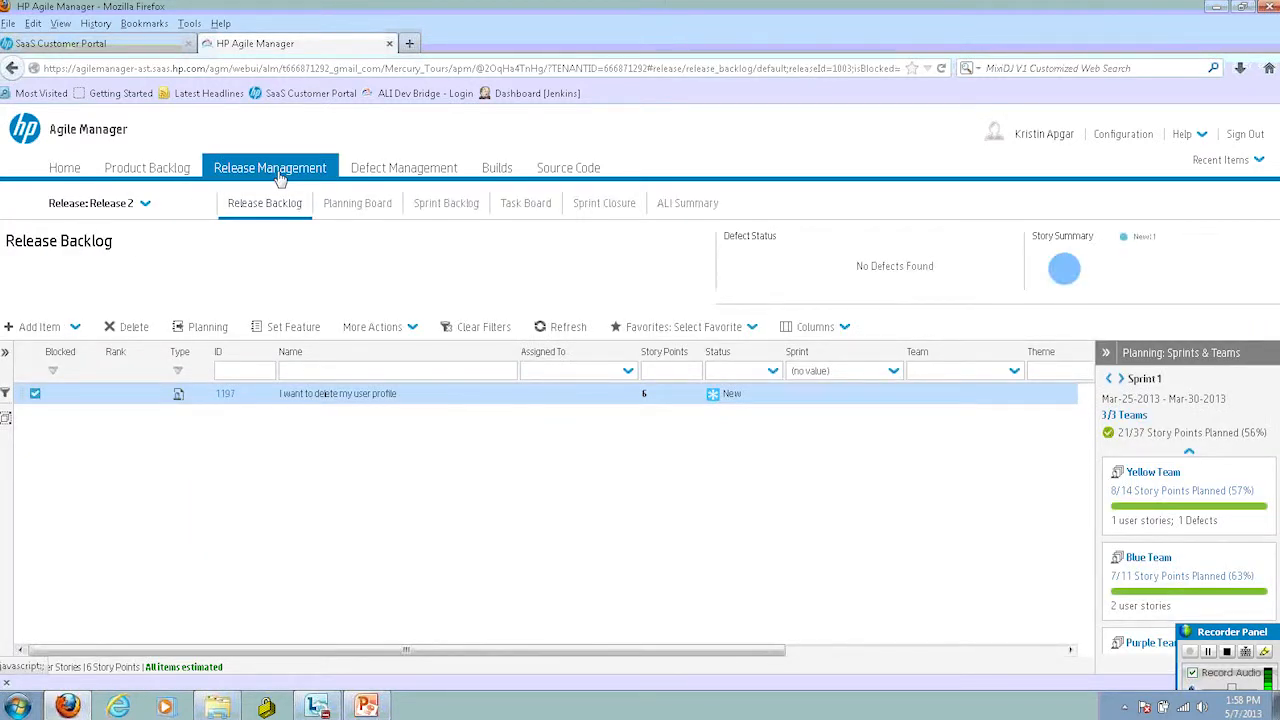
{"action": "mouse_move", "coordinate": [264, 208]}
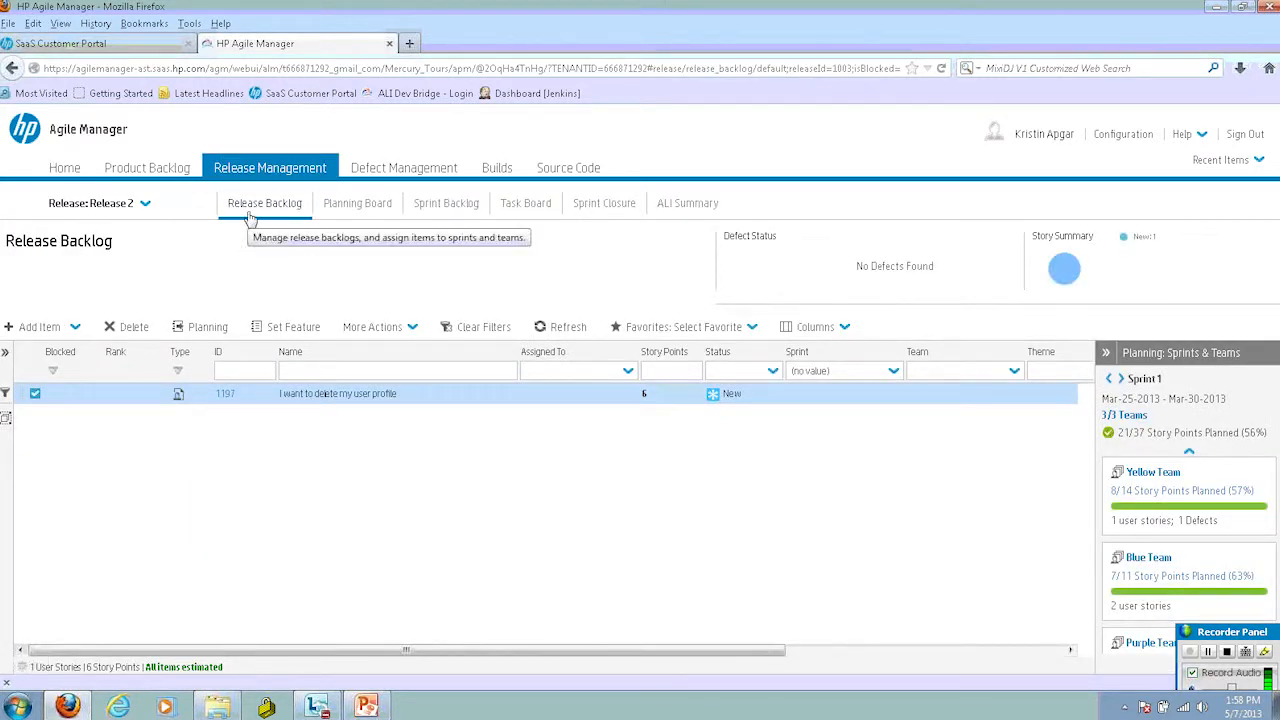
{"action": "mouse_move", "coordinate": [748, 412]}
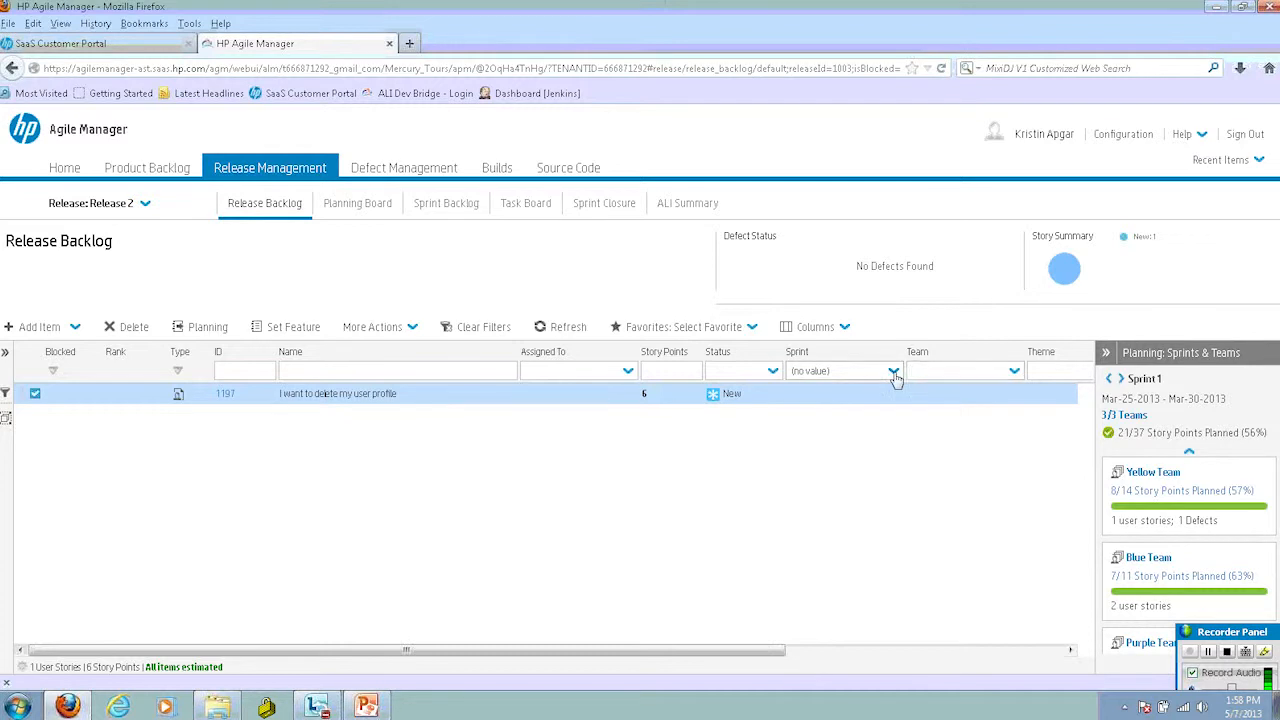
{"action": "left_click", "coordinate": [896, 370]}
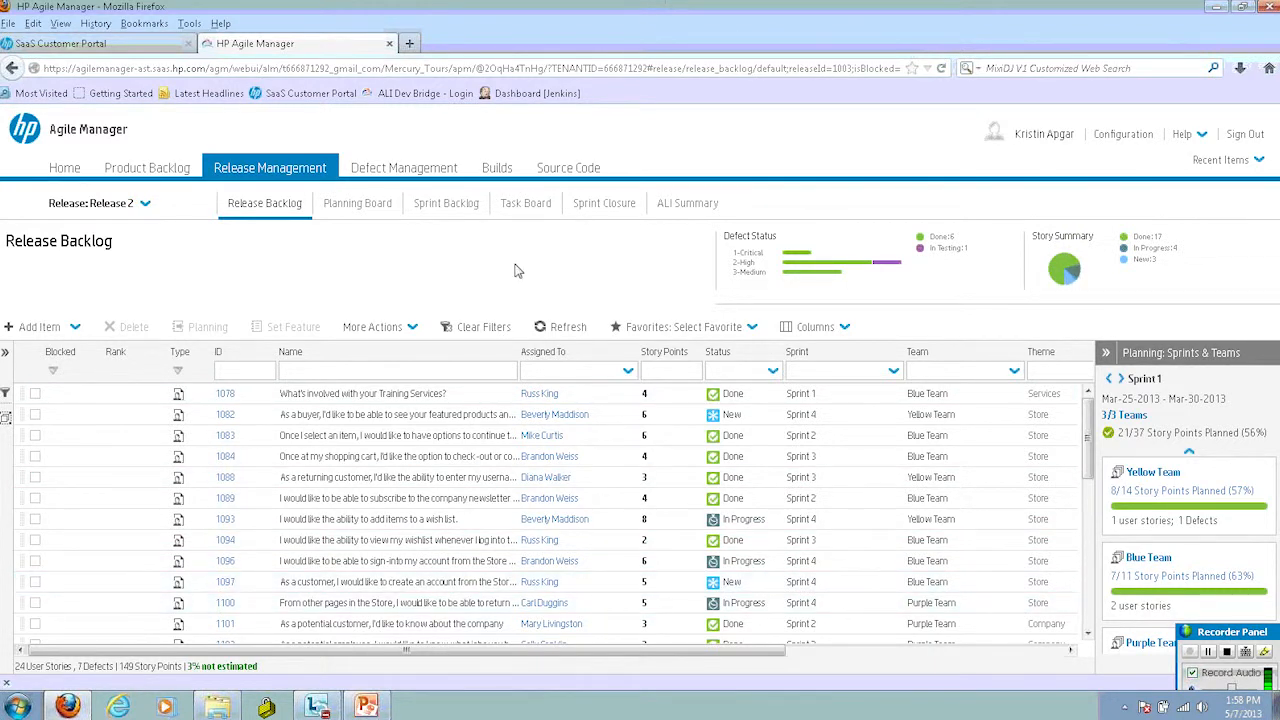
{"action": "mouse_move", "coordinate": [296, 256]}
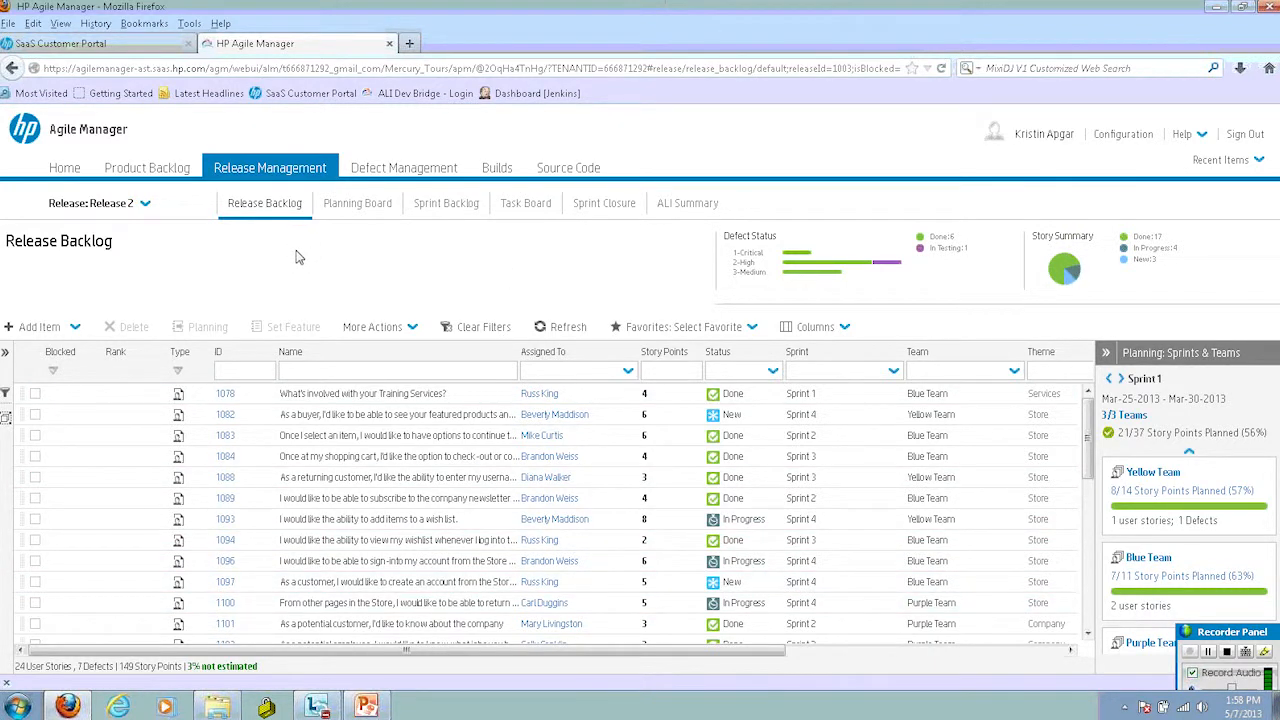
{"action": "mouse_move", "coordinate": [416, 248]}
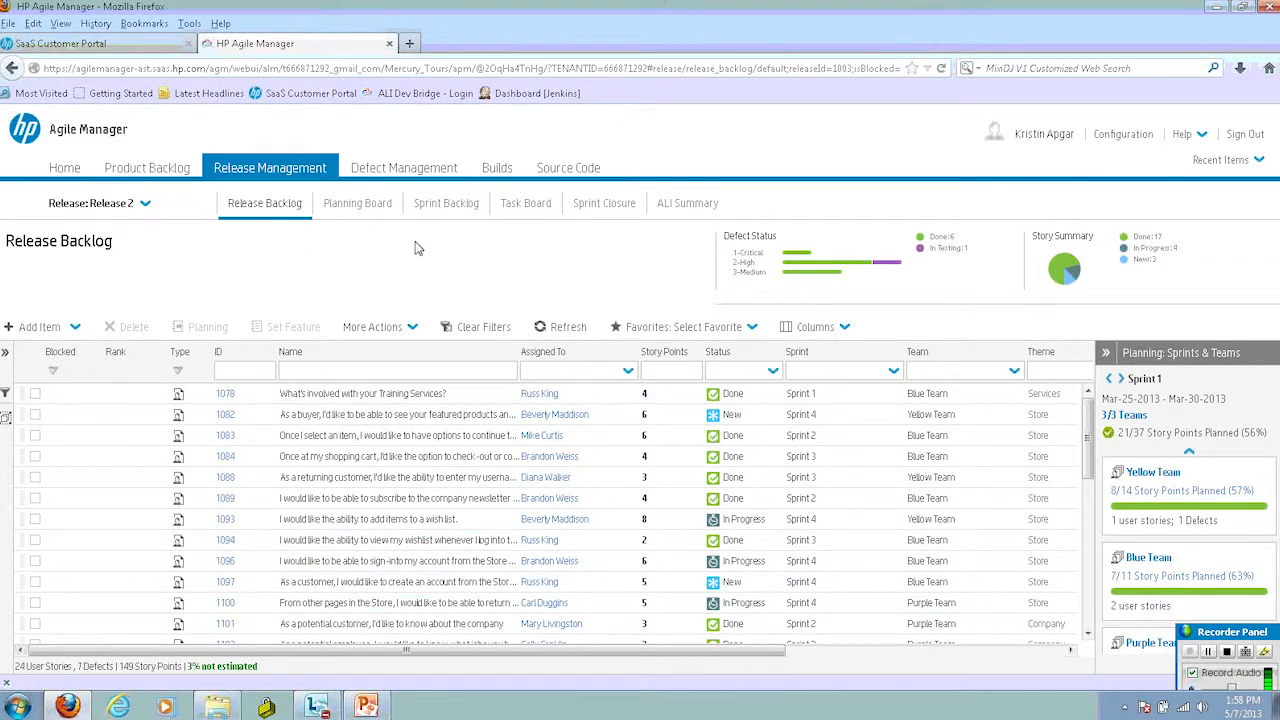
{"action": "mouse_move", "coordinate": [440, 210]}
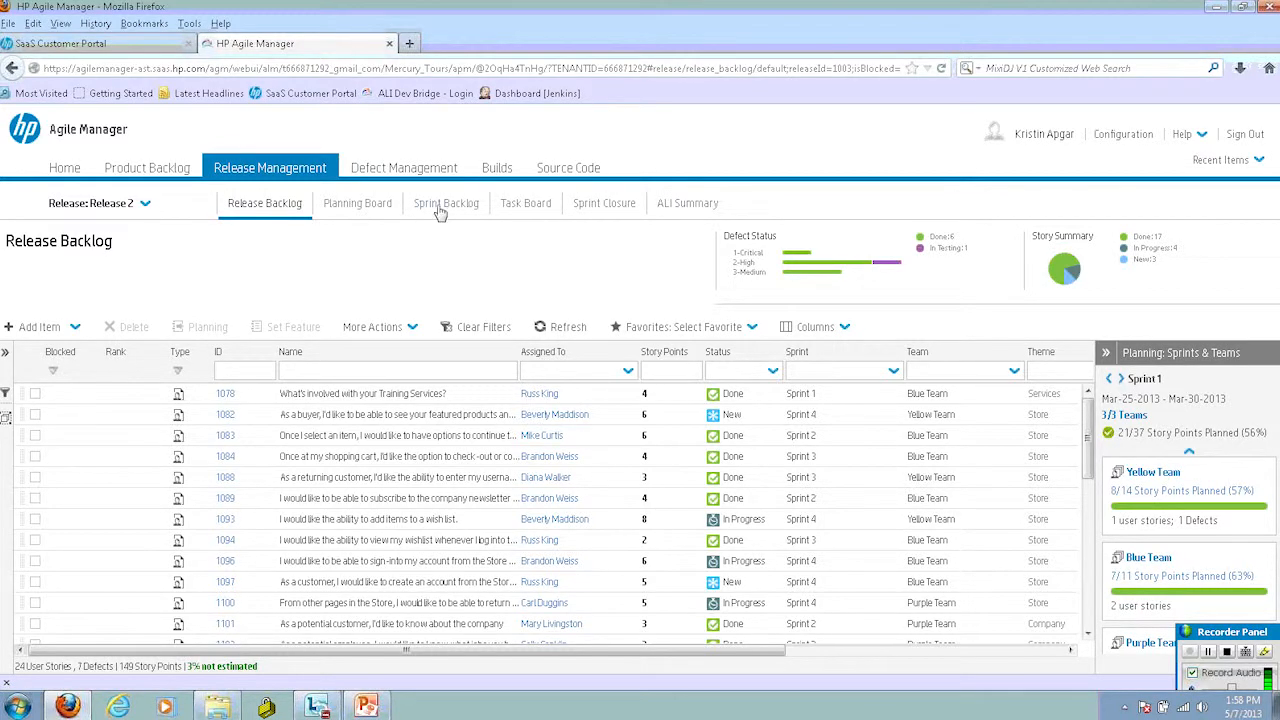
Step: Browse through the sprint backlogs with the arrows and return to Sprint 1
{"action": "left_click", "coordinate": [444, 204]}
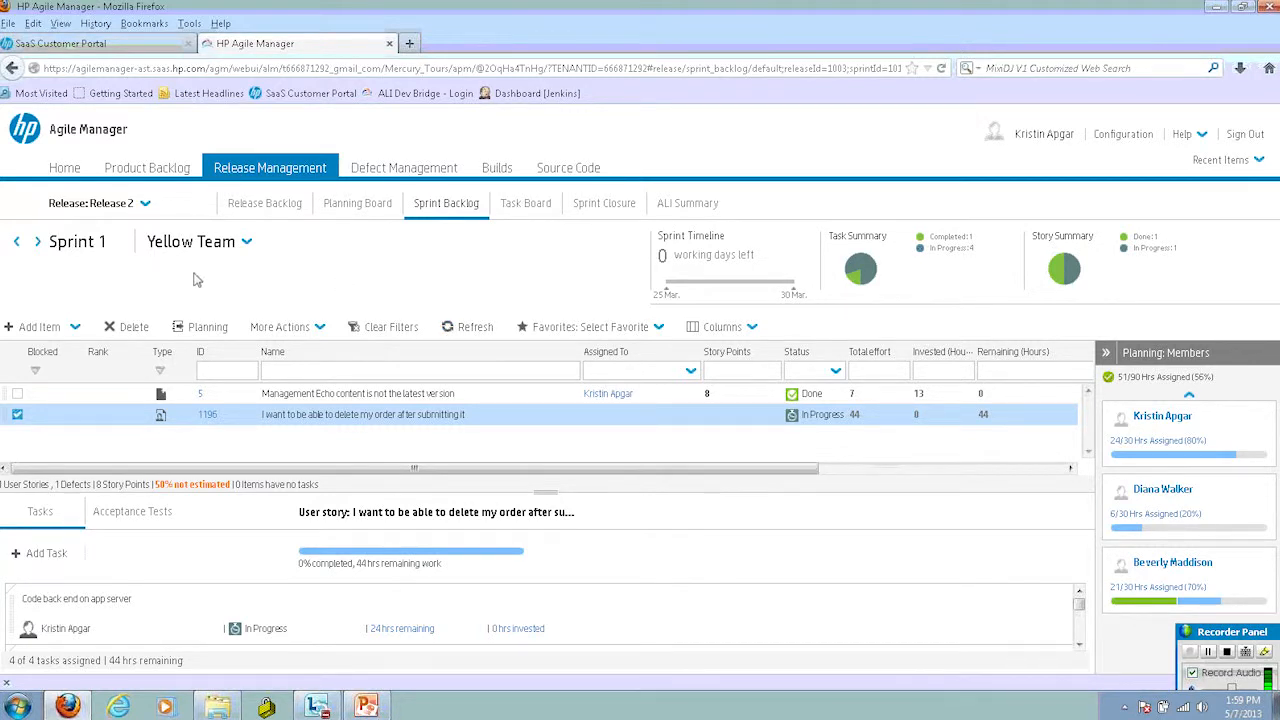
{"action": "mouse_move", "coordinate": [146, 272]}
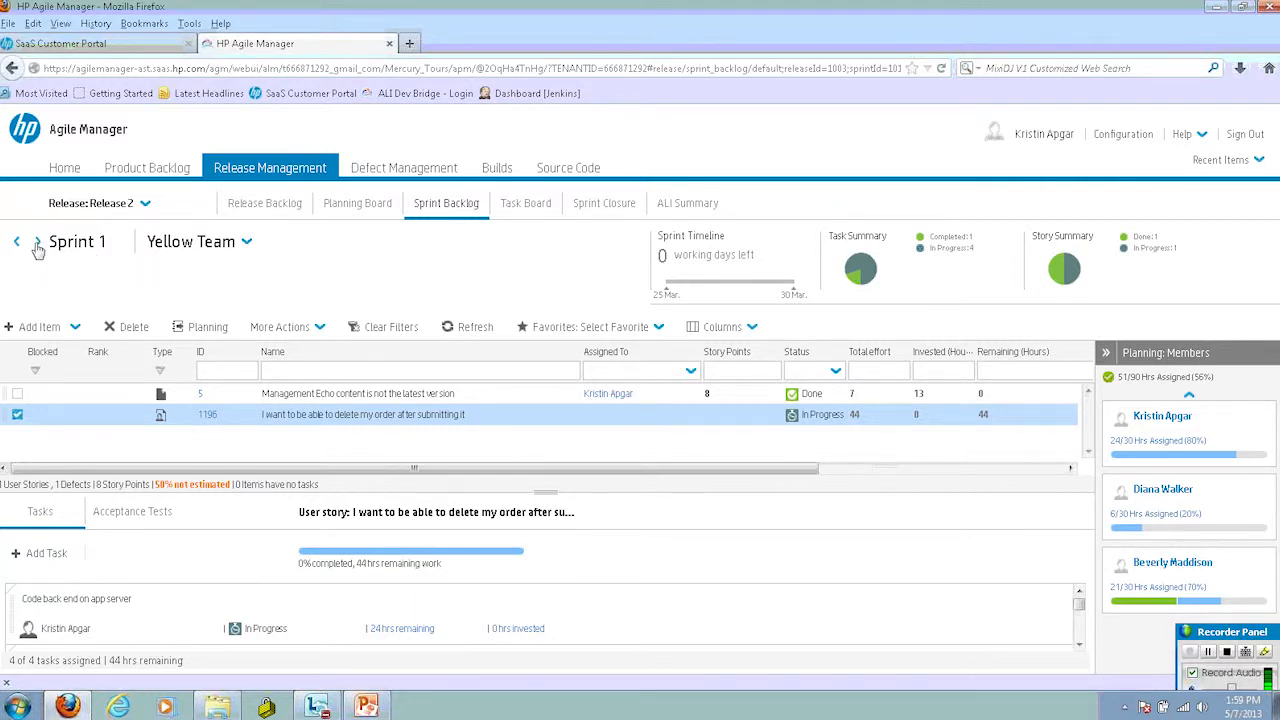
{"action": "left_click", "coordinate": [18, 242]}
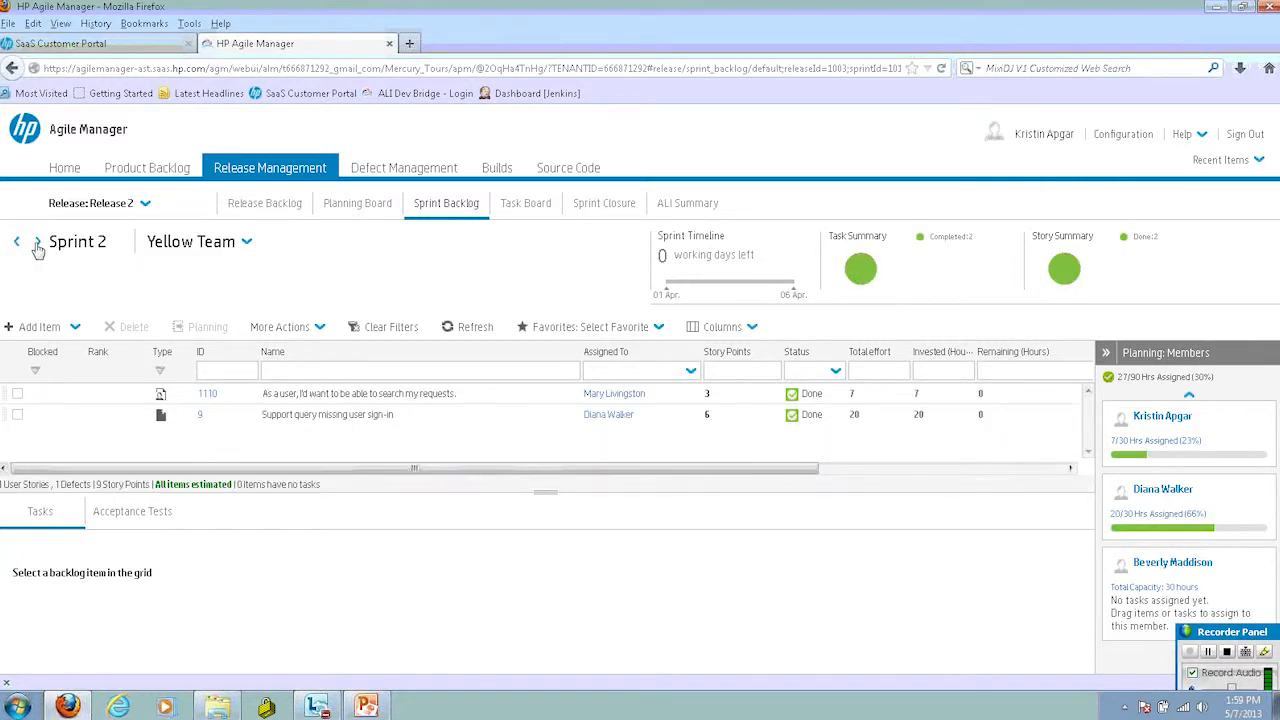
{"action": "left_click", "coordinate": [16, 242]}
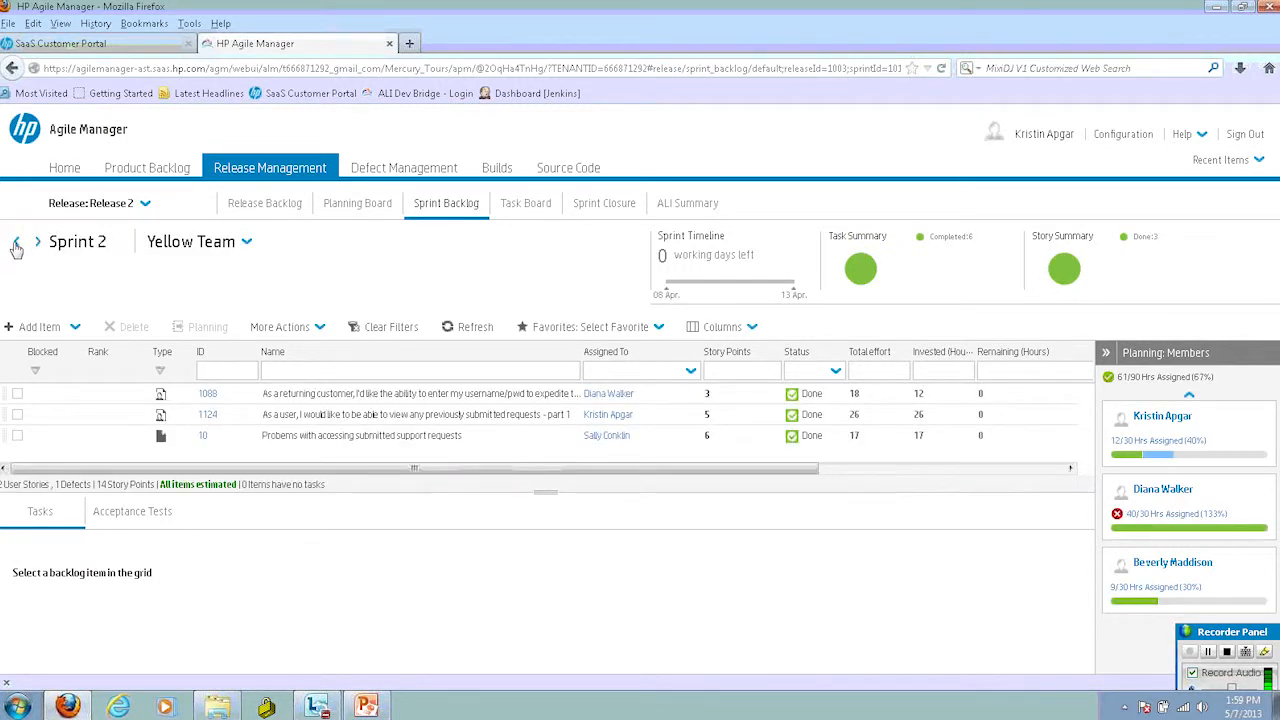
{"action": "left_click", "coordinate": [16, 244]}
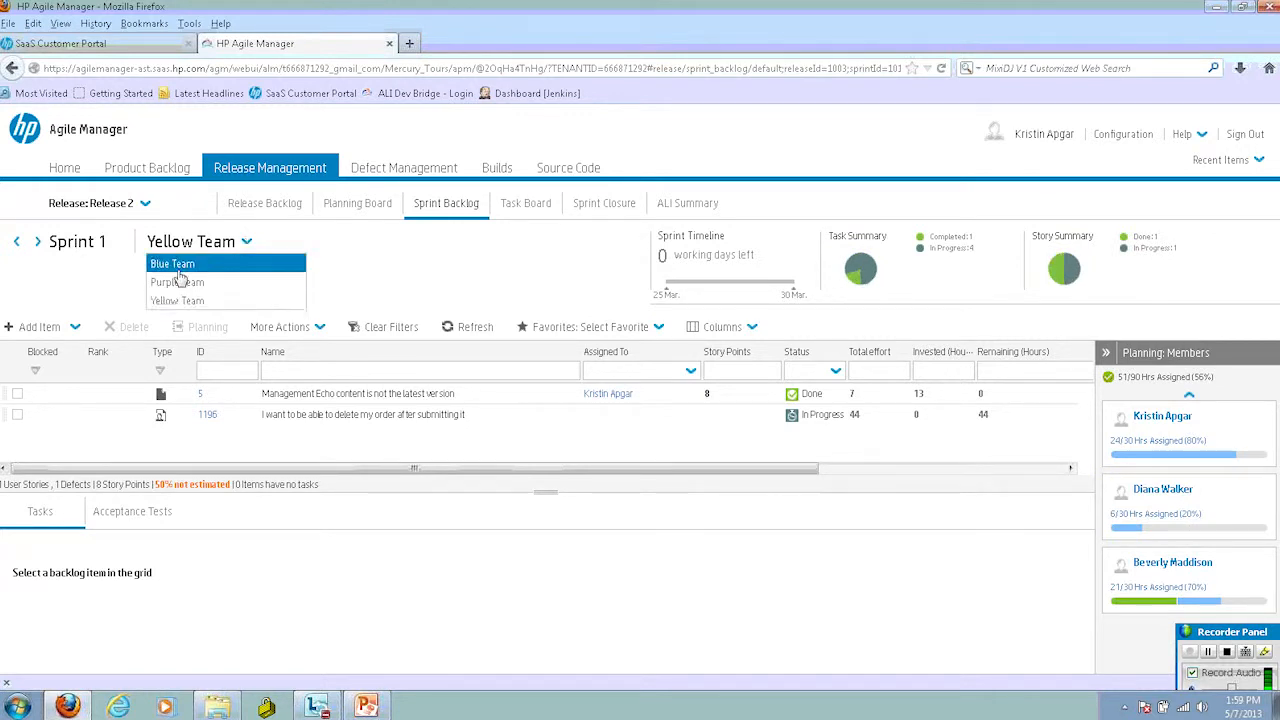
Step: Switch the Sprint 1 backlog between Blue Team, Purple Team and back to Blue Team
{"action": "left_click", "coordinate": [172, 264]}
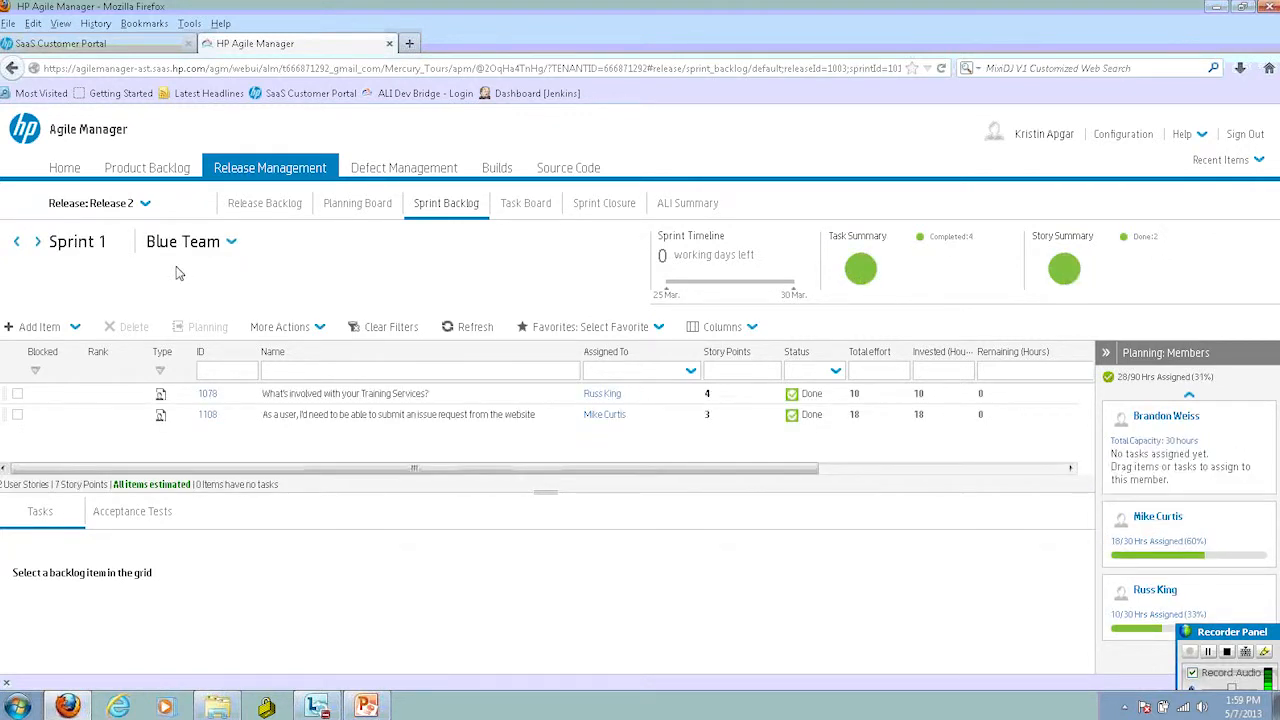
{"action": "left_click", "coordinate": [230, 242]}
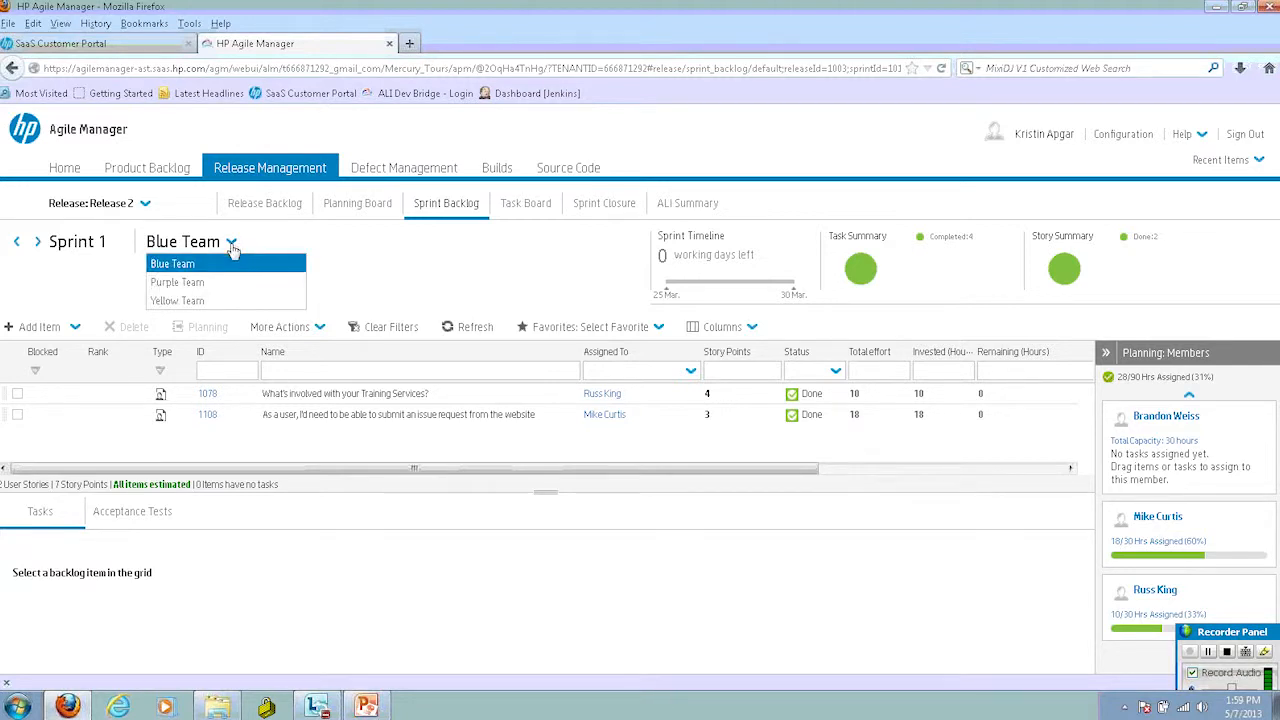
{"action": "left_click", "coordinate": [176, 282]}
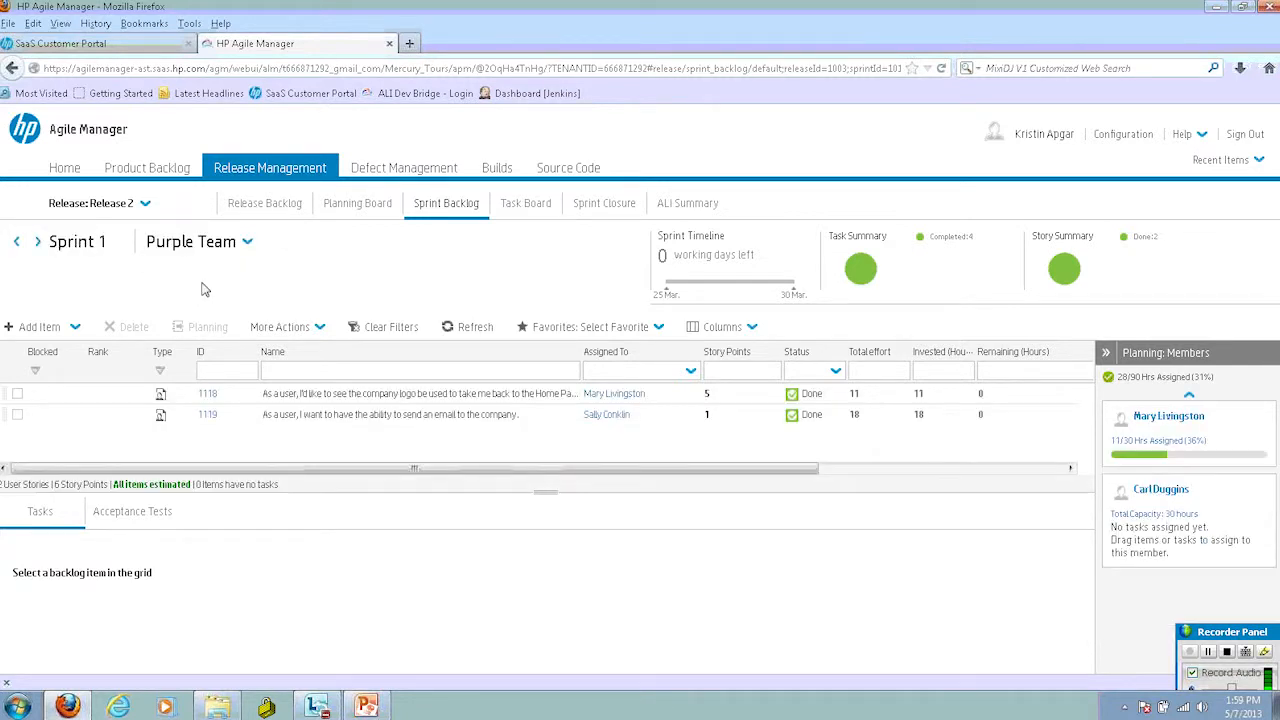
{"action": "left_click", "coordinate": [248, 242]}
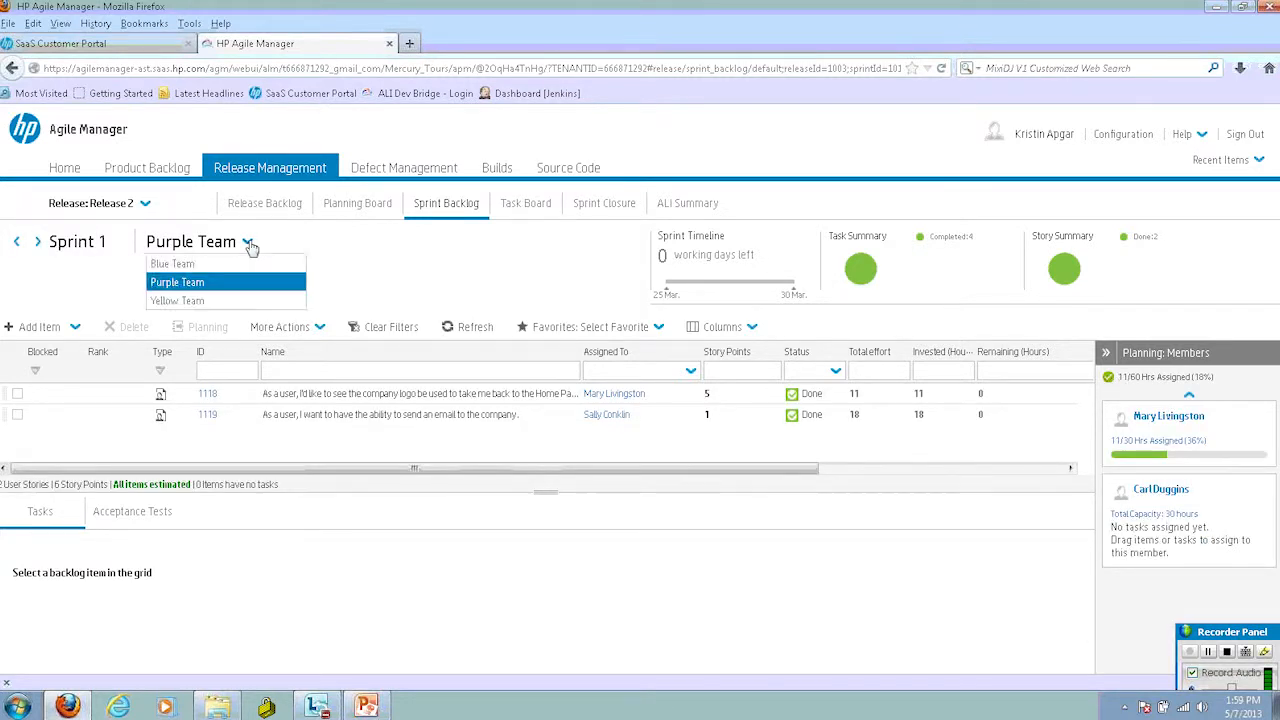
{"action": "left_click", "coordinate": [172, 264]}
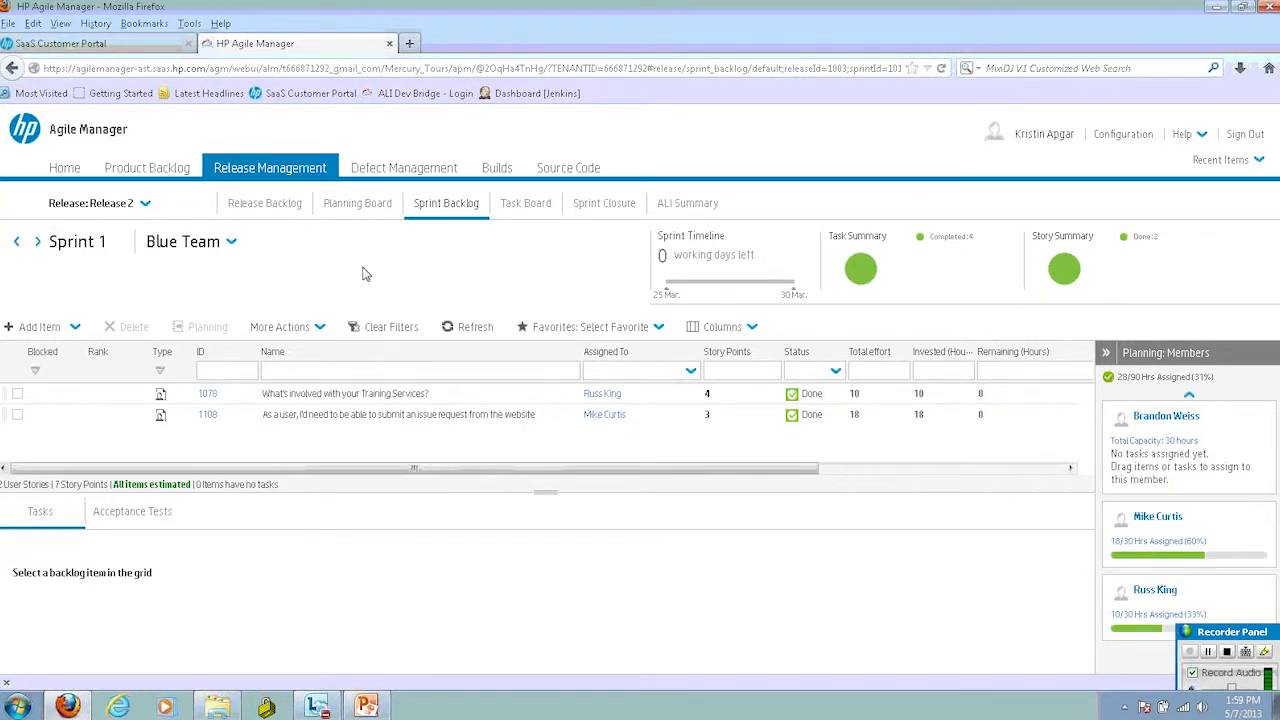
{"action": "mouse_move", "coordinate": [320, 268]}
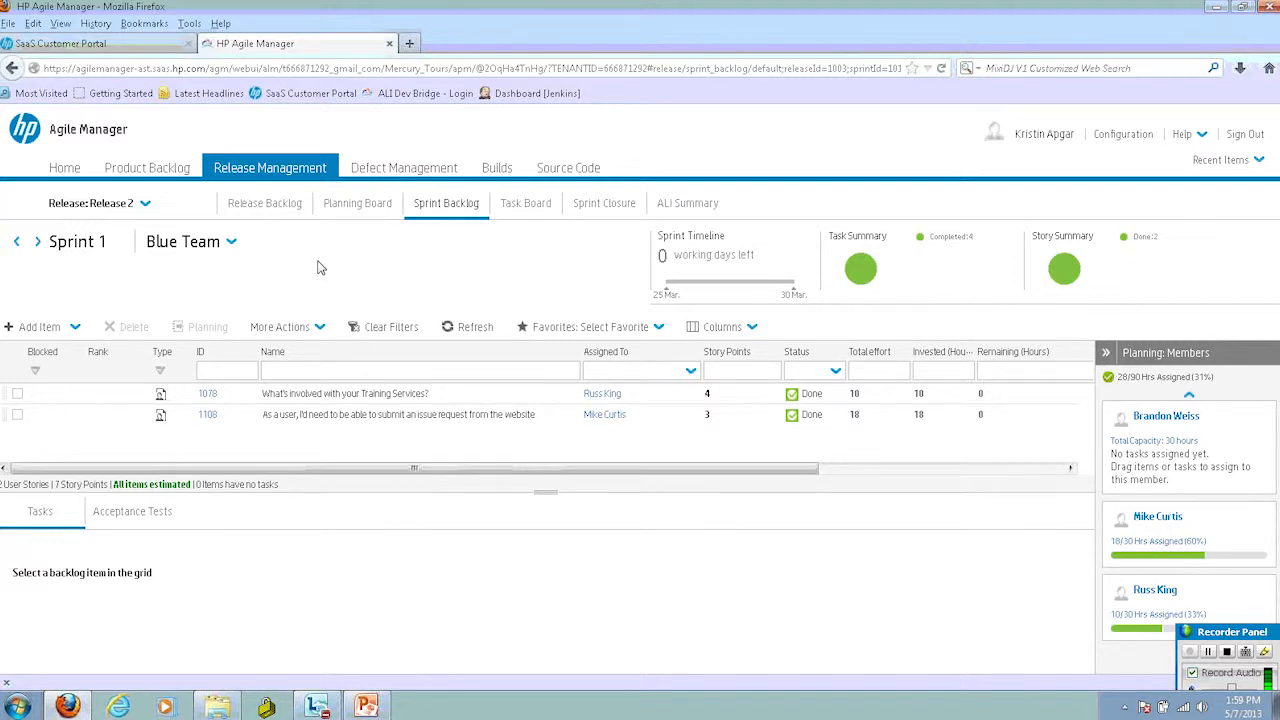
{"action": "mouse_move", "coordinate": [320, 272]}
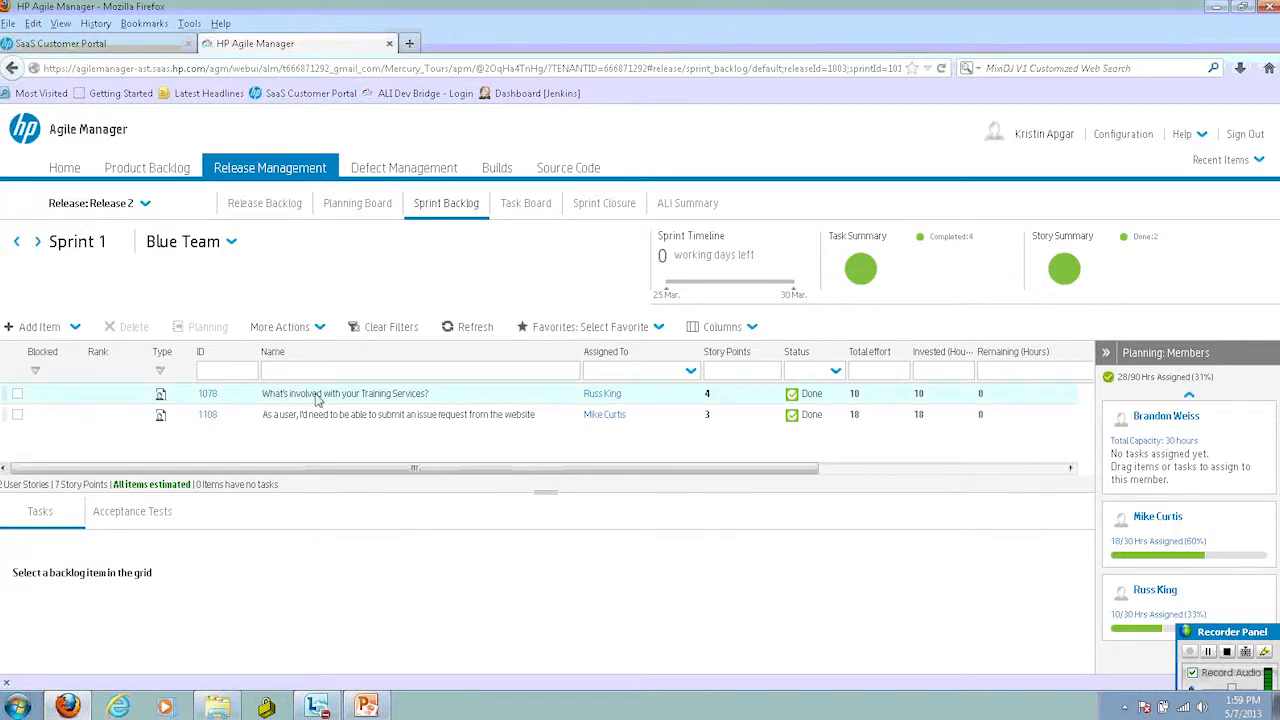
Step: Expand the tasks of the Training Services and second Blue Team user stories
{"action": "left_click", "coordinate": [344, 392]}
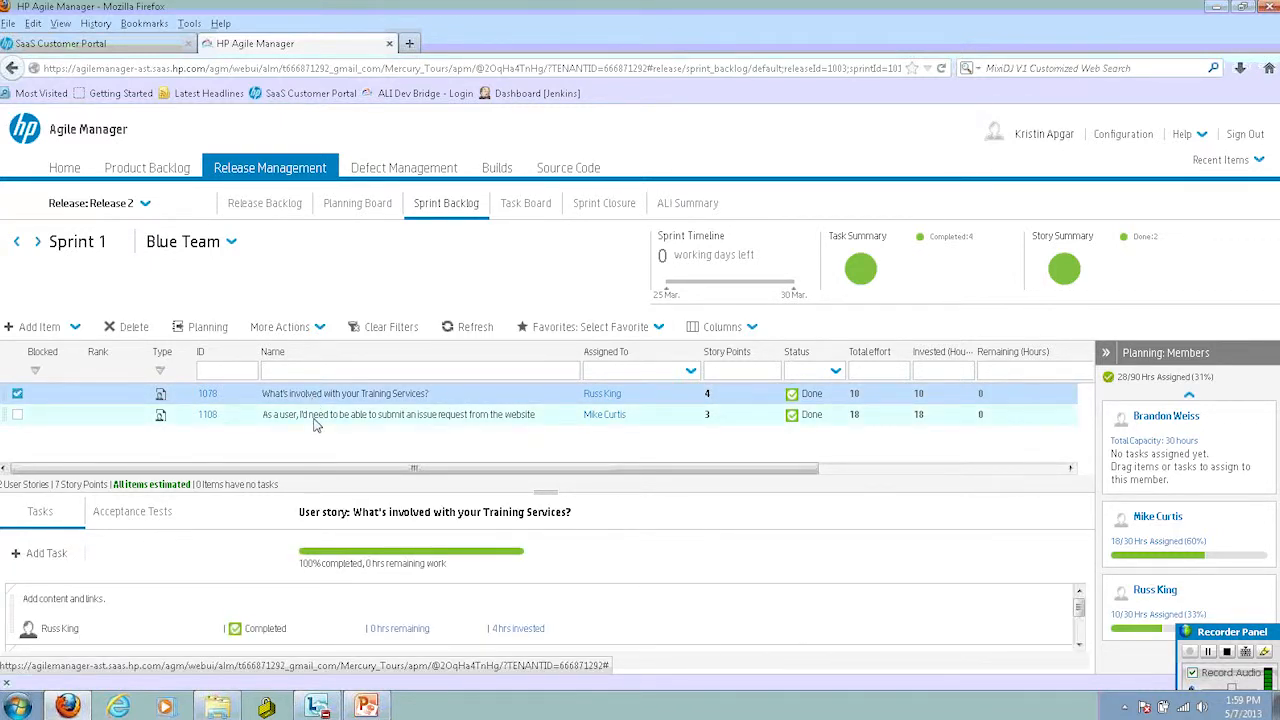
{"action": "left_click", "coordinate": [390, 414]}
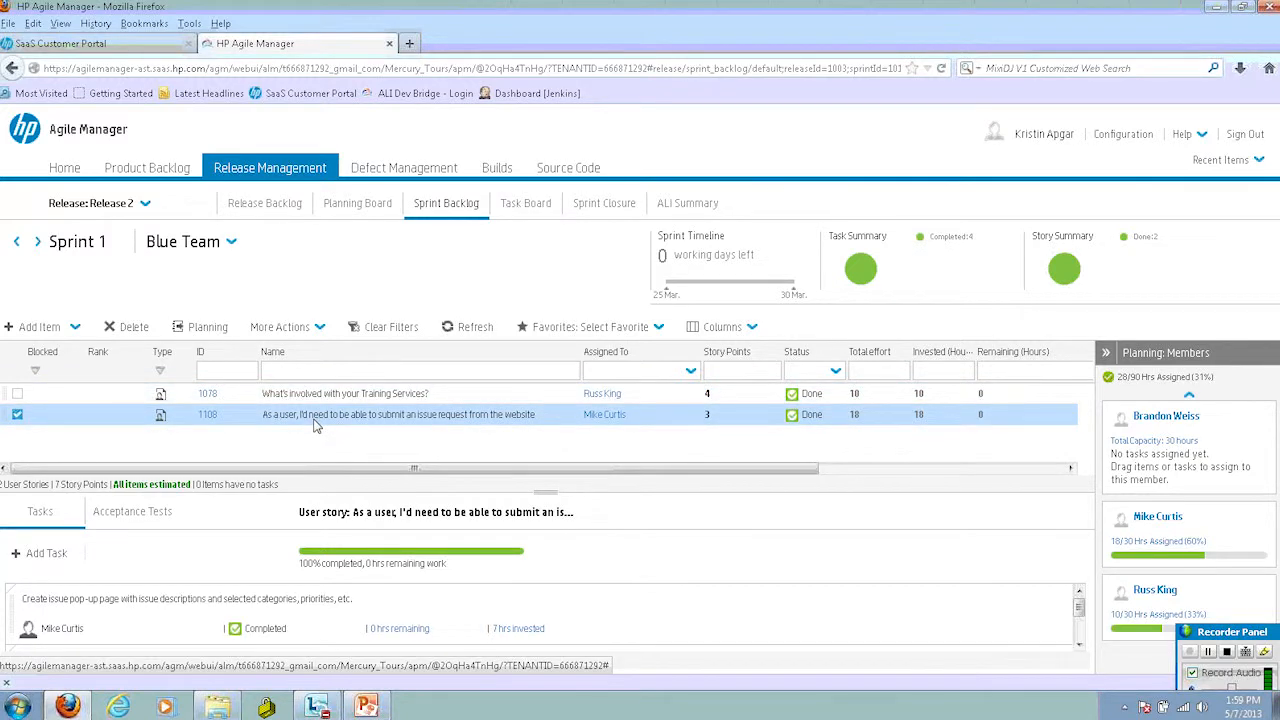
{"action": "mouse_move", "coordinate": [196, 526]}
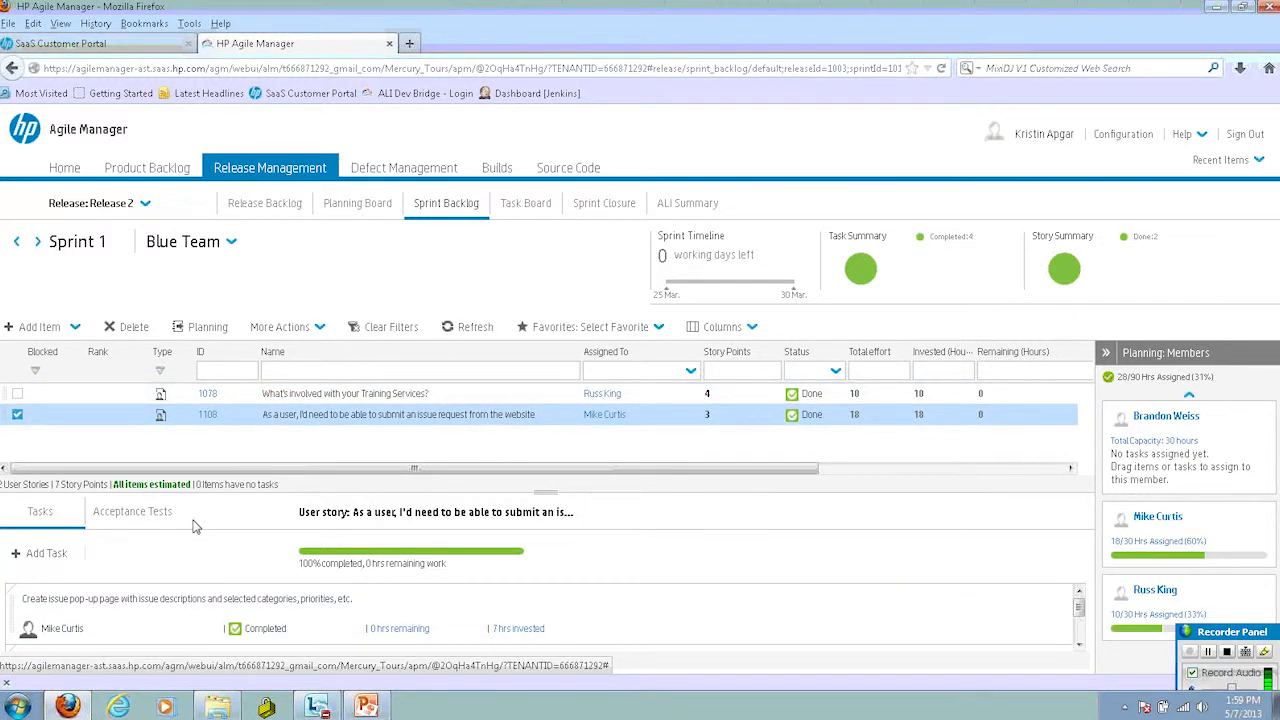
{"action": "mouse_move", "coordinate": [228, 256]}
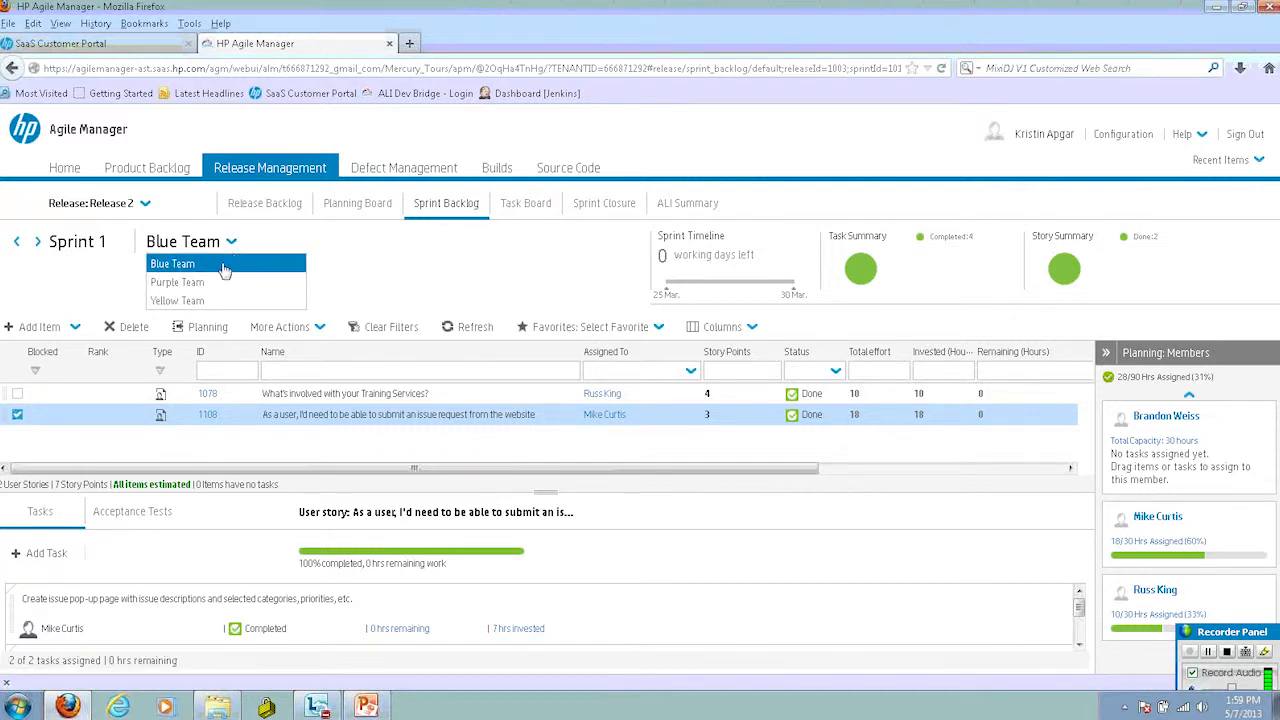
Step: Switch Sprint 1 to Yellow Team, expand the delete-my-order story's tasks and show its task board
{"action": "left_click", "coordinate": [178, 300]}
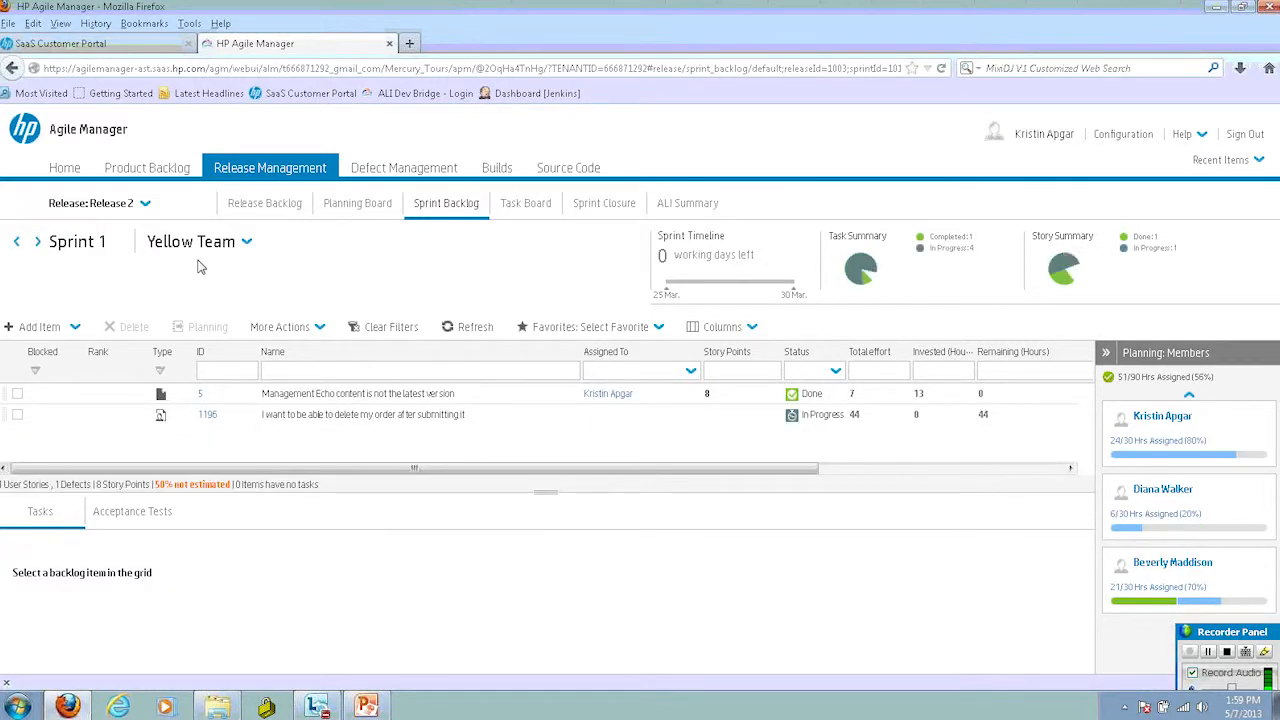
{"action": "left_click", "coordinate": [364, 414]}
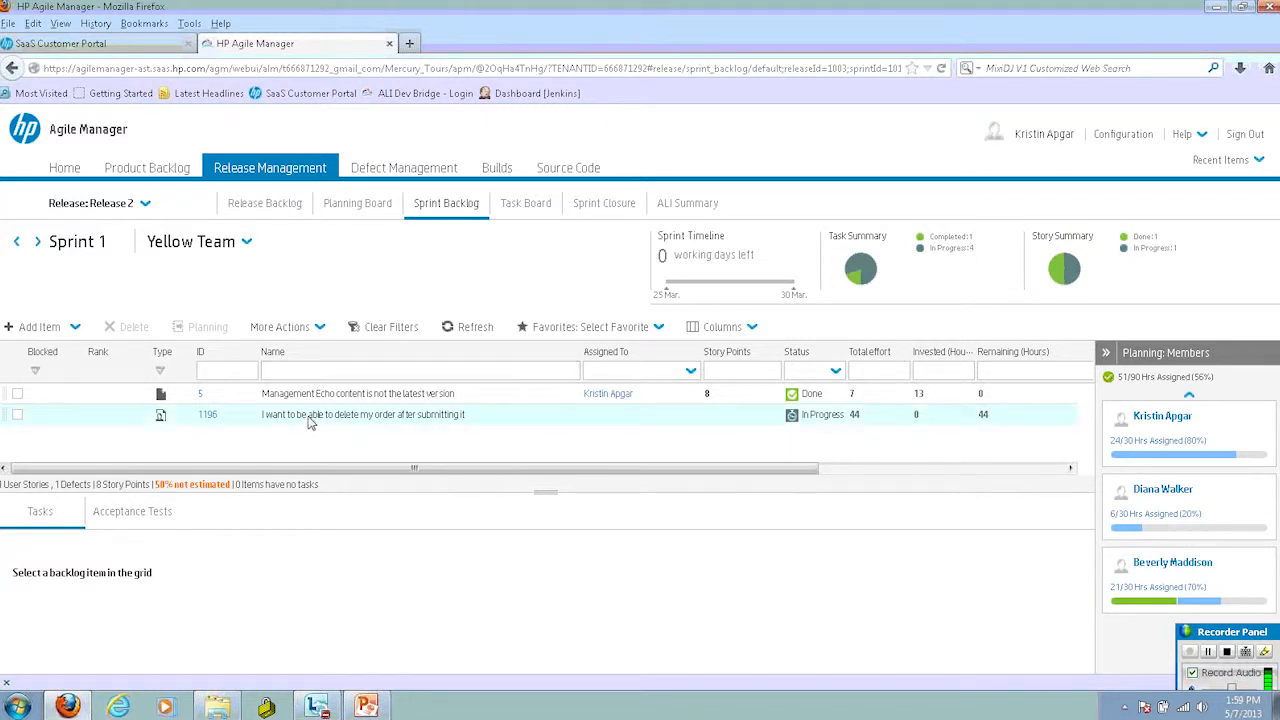
{"action": "left_click", "coordinate": [360, 414]}
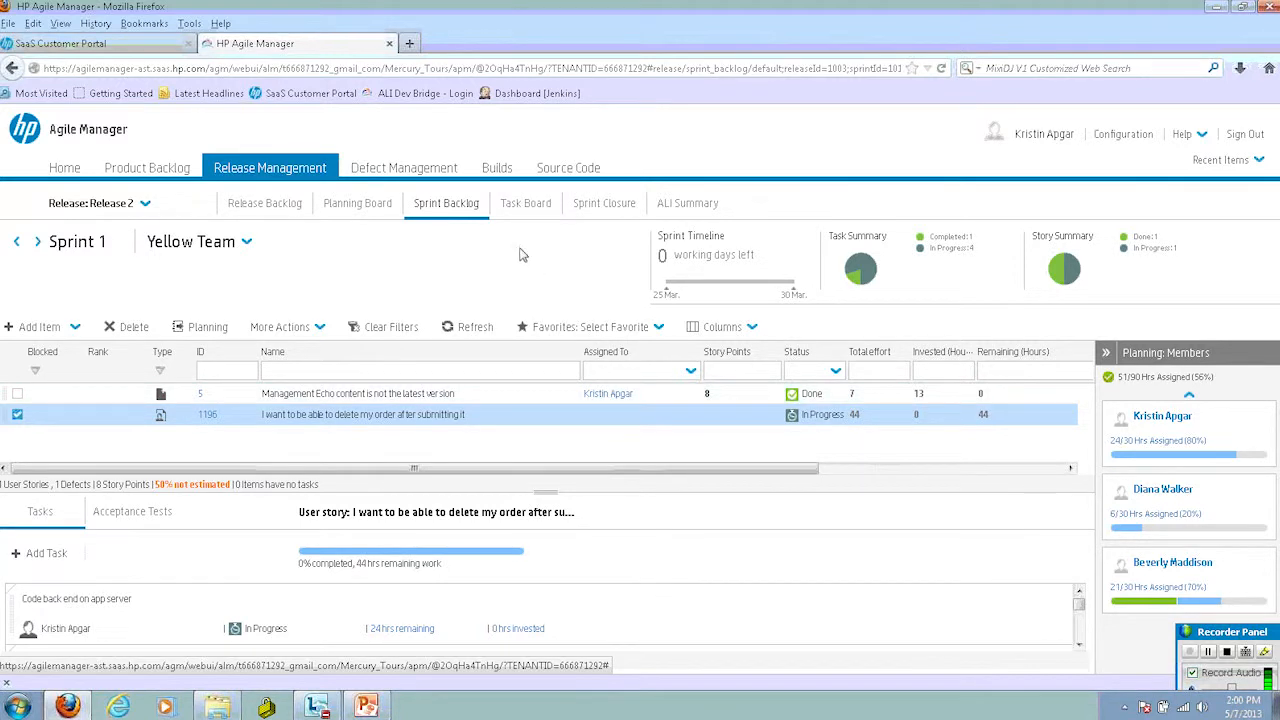
{"action": "left_click", "coordinate": [526, 204]}
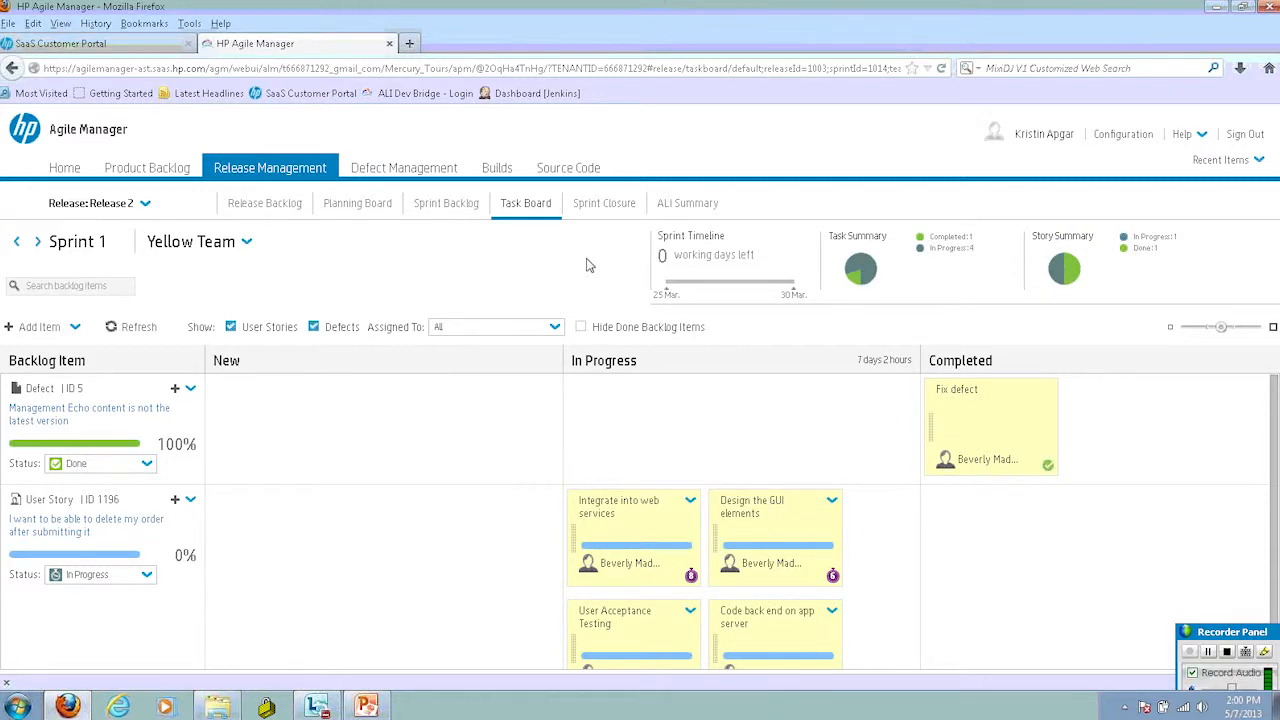
{"action": "mouse_move", "coordinate": [92, 262]}
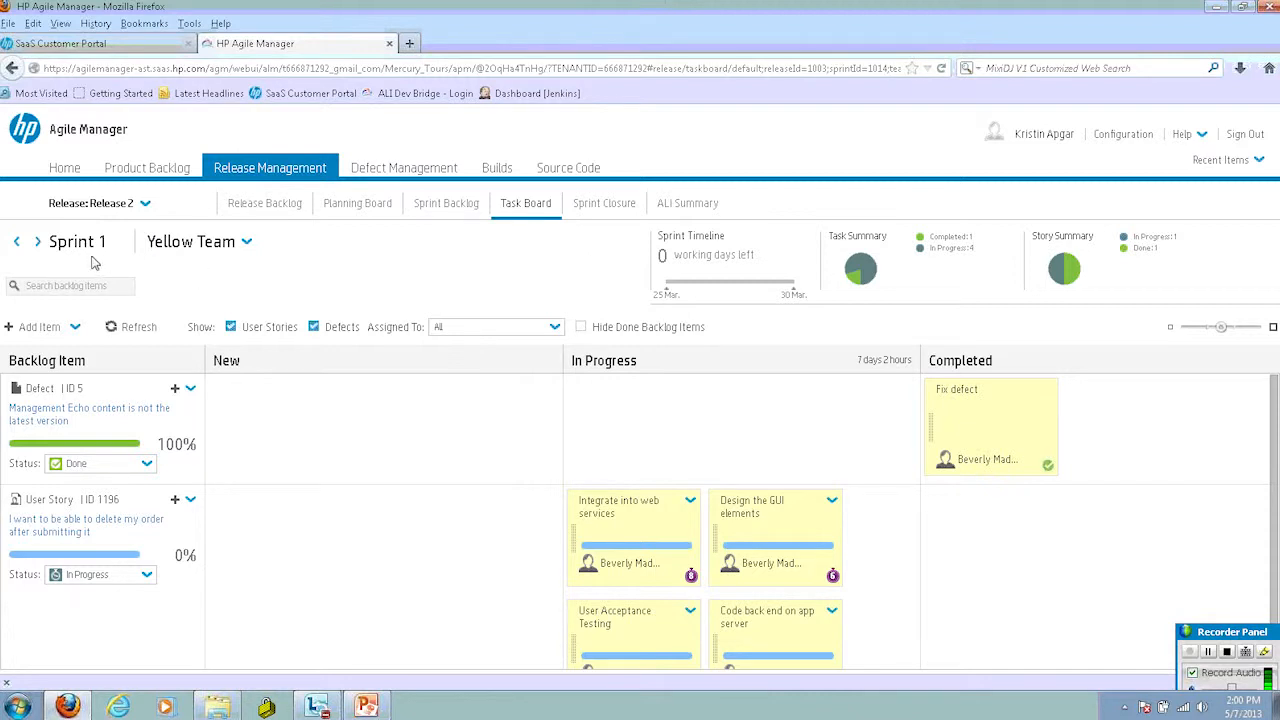
{"action": "mouse_move", "coordinate": [252, 316]}
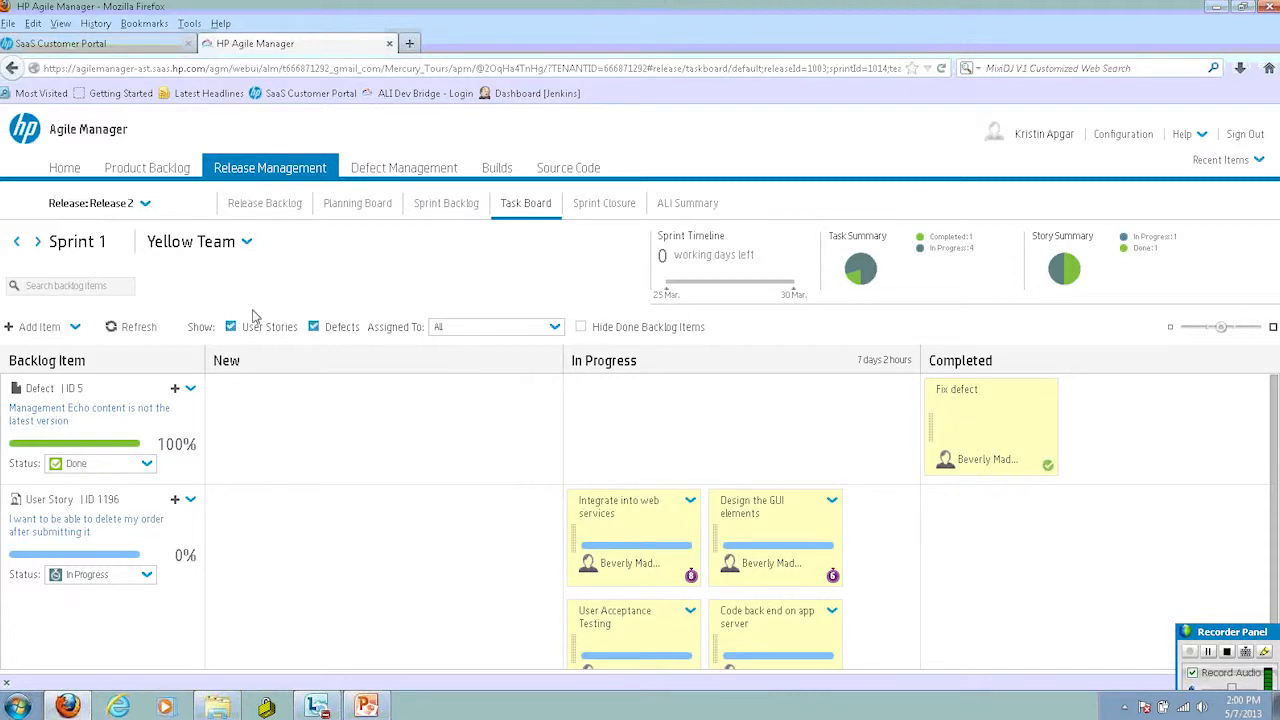
{"action": "mouse_move", "coordinate": [172, 306]}
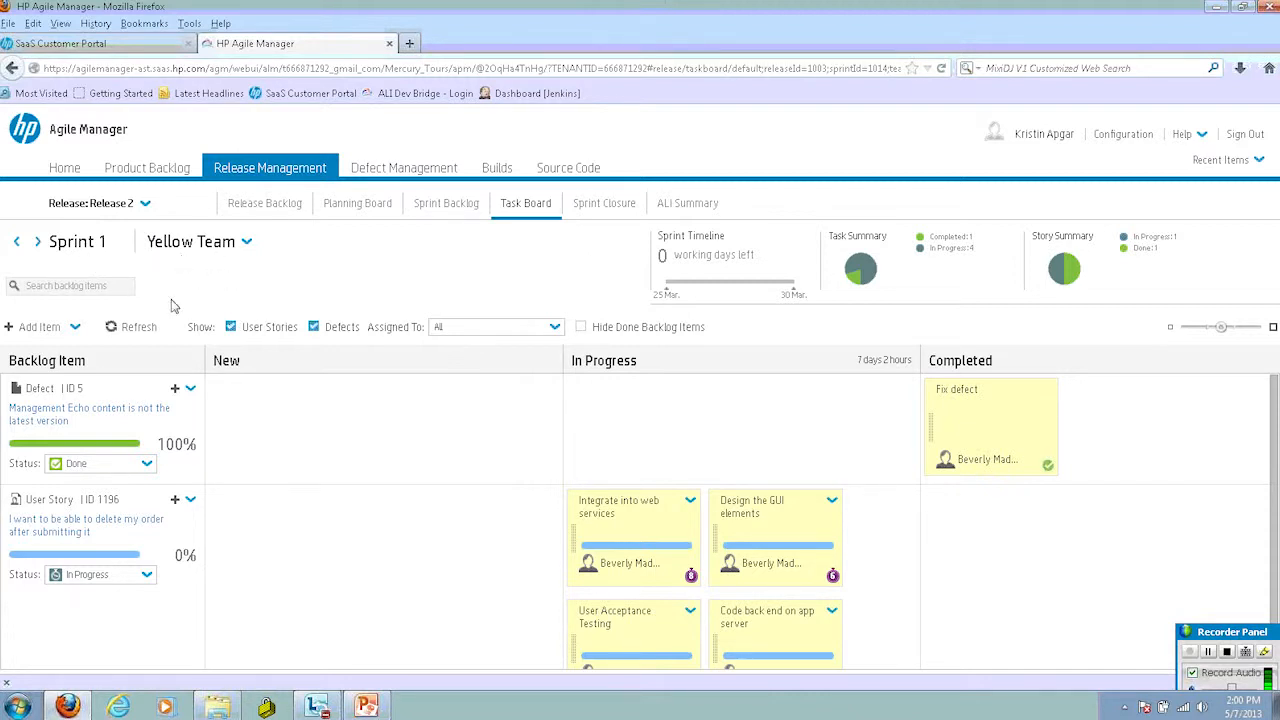
{"action": "mouse_move", "coordinate": [88, 400]}
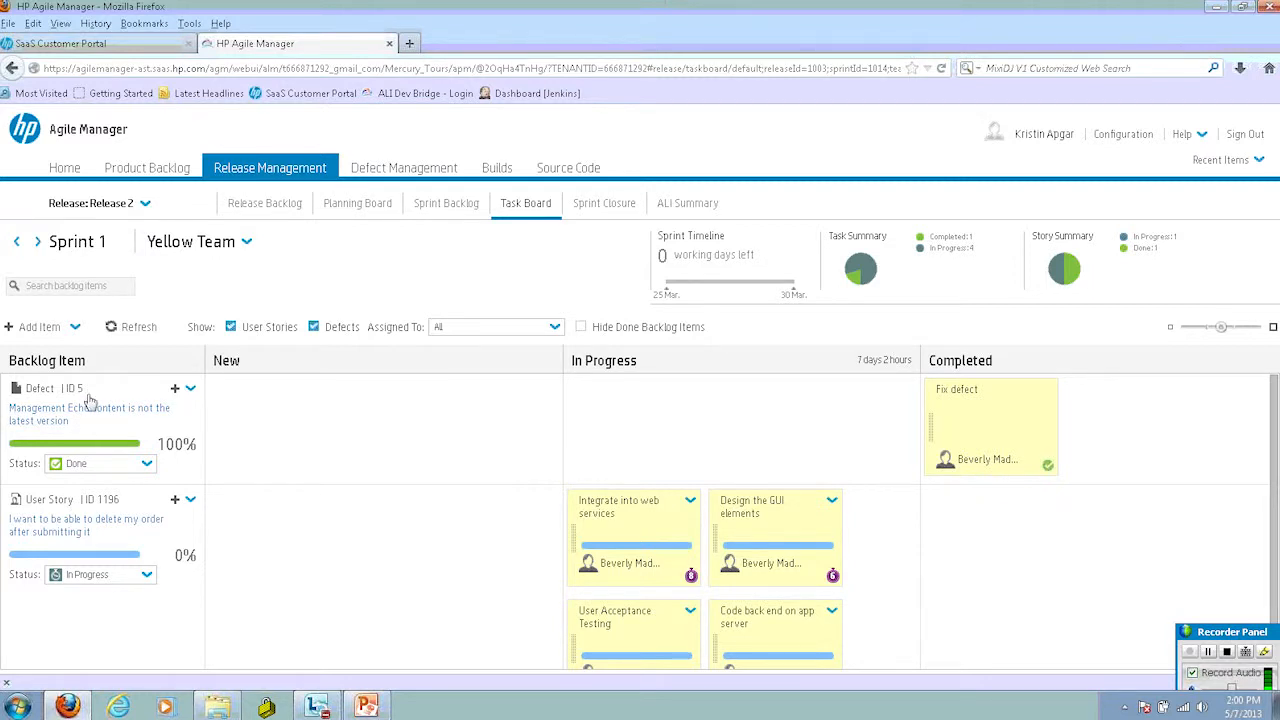
{"action": "mouse_move", "coordinate": [80, 548]}
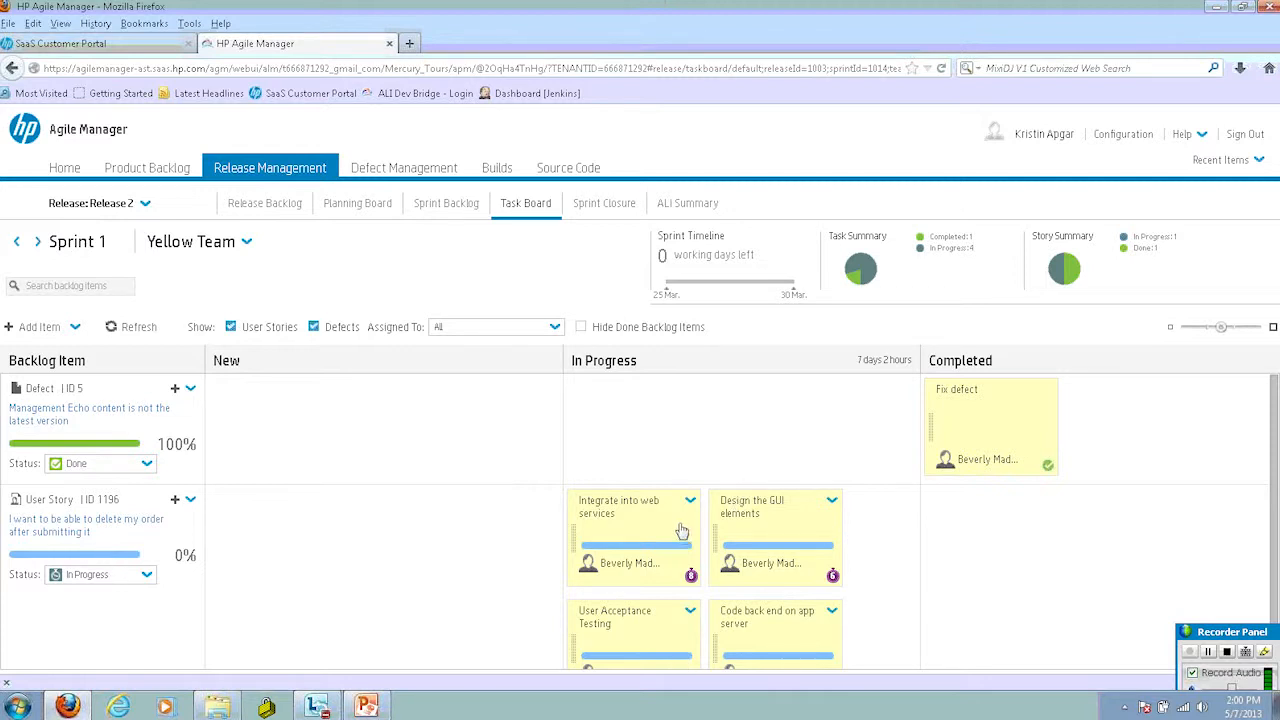
Step: Return to the Yellow Team task board and show the delete-my-order story's actions menu
{"action": "left_click", "coordinate": [446, 204]}
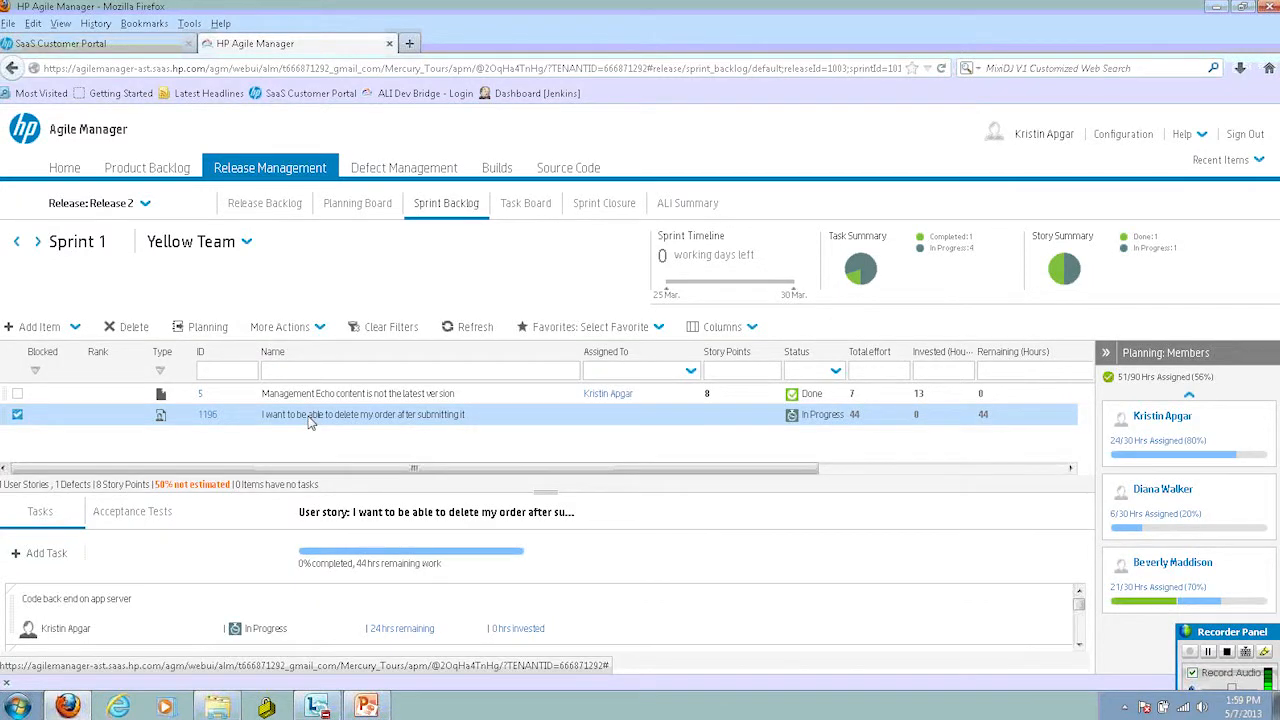
{"action": "left_click", "coordinate": [526, 204]}
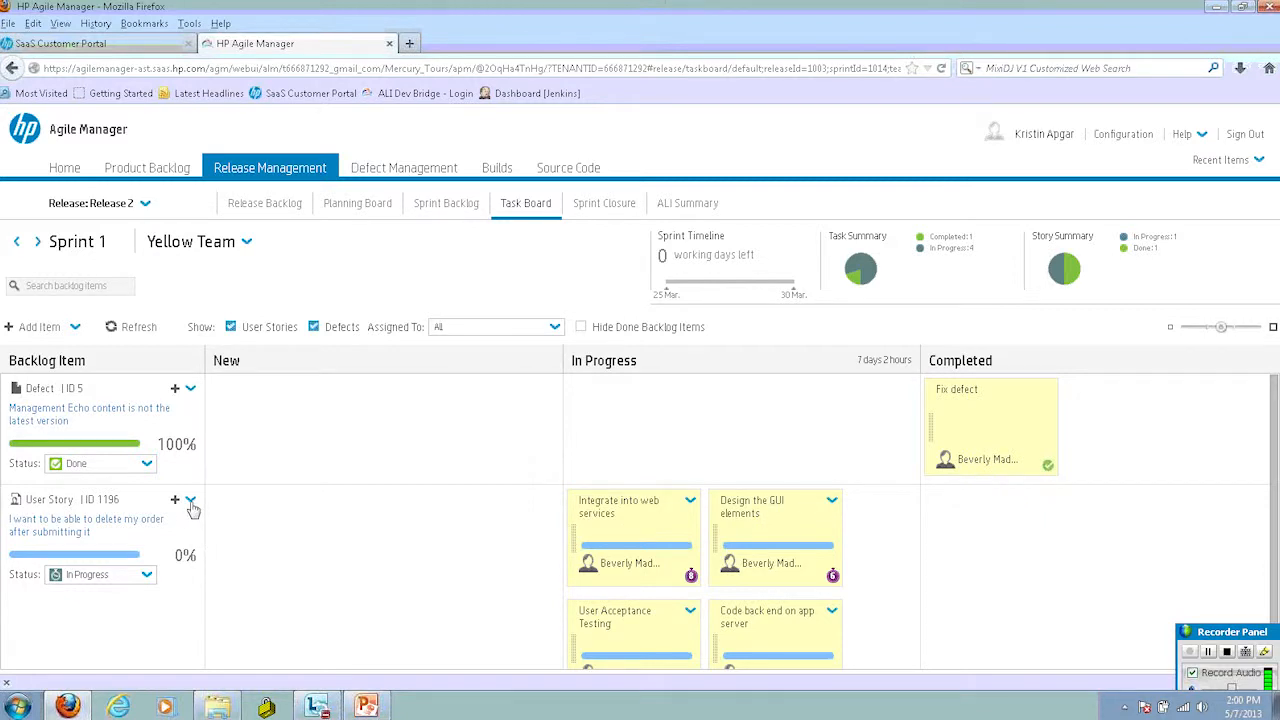
{"action": "left_click", "coordinate": [188, 502]}
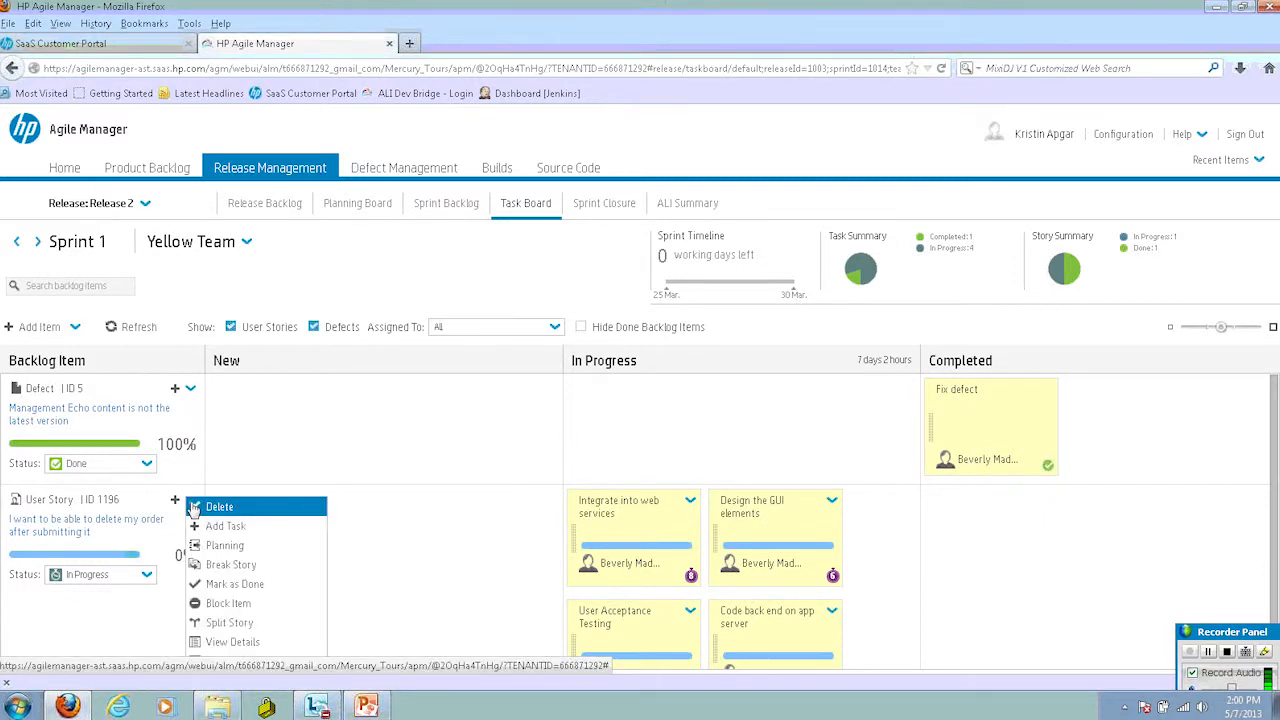
{"action": "mouse_move", "coordinate": [228, 526]}
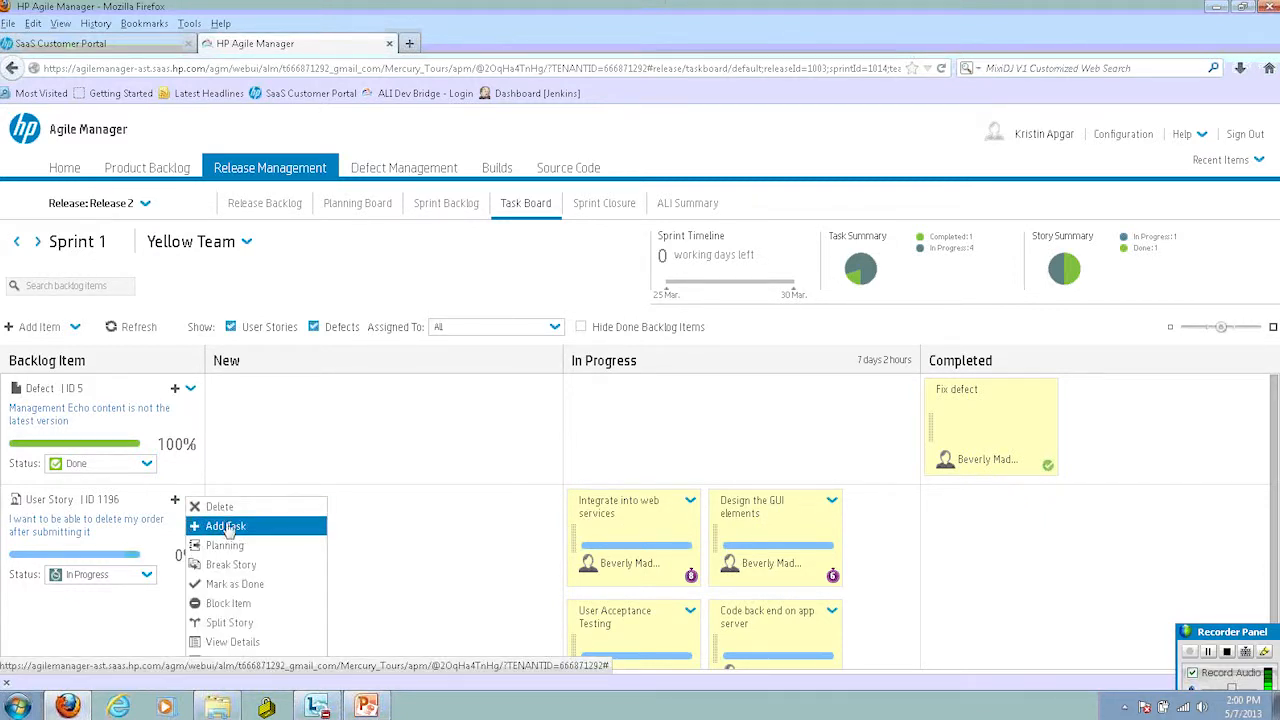
{"action": "left_click", "coordinate": [224, 526]}
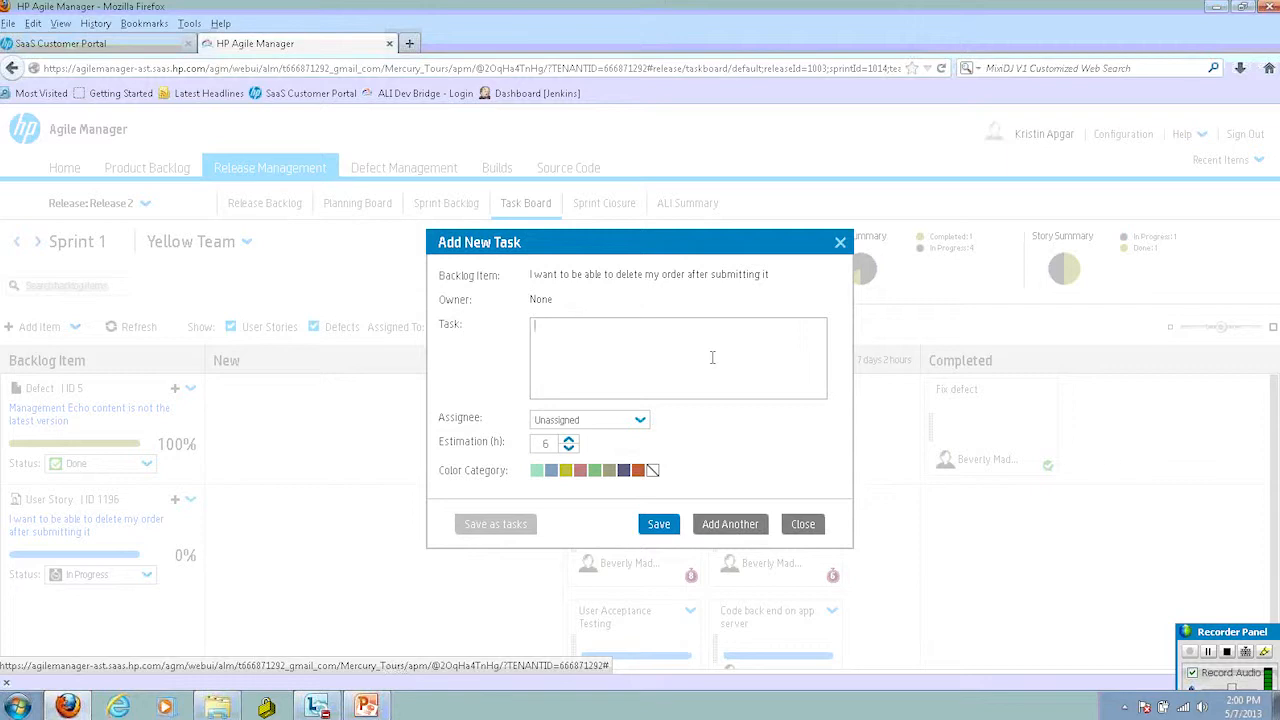
{"action": "type", "text": "Connect with d"}
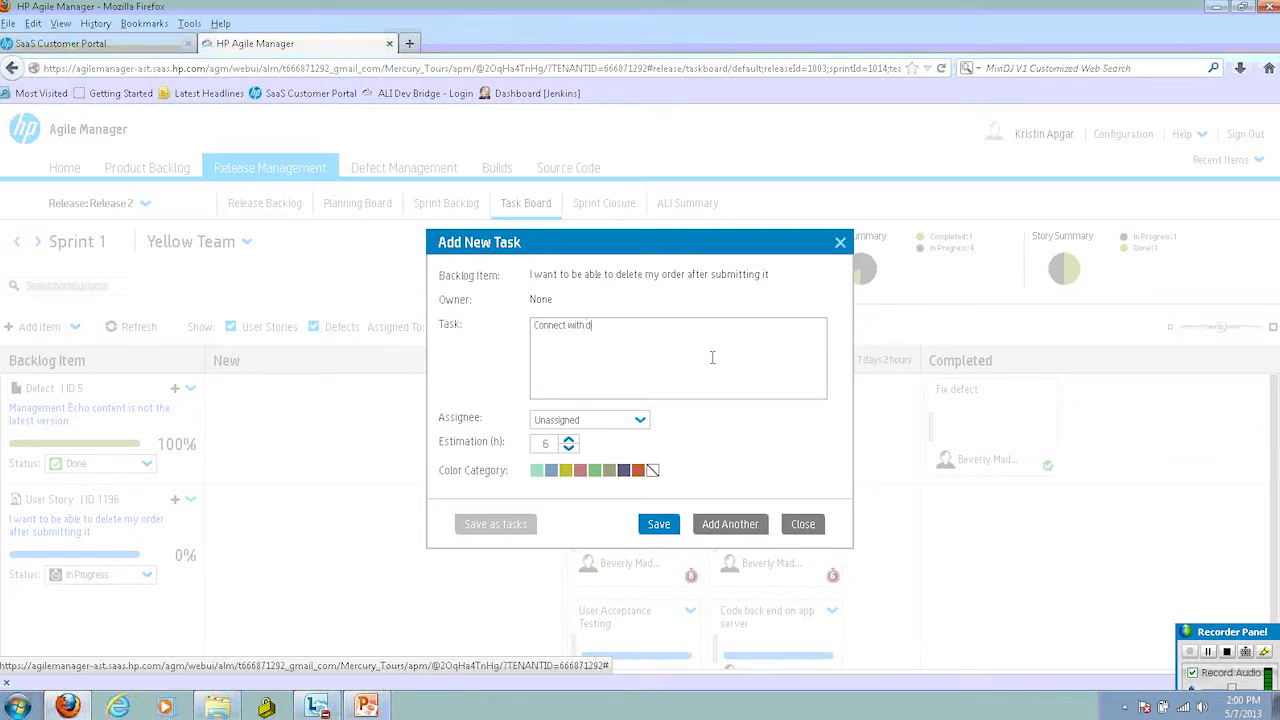
{"action": "type", "text": "atabase"}
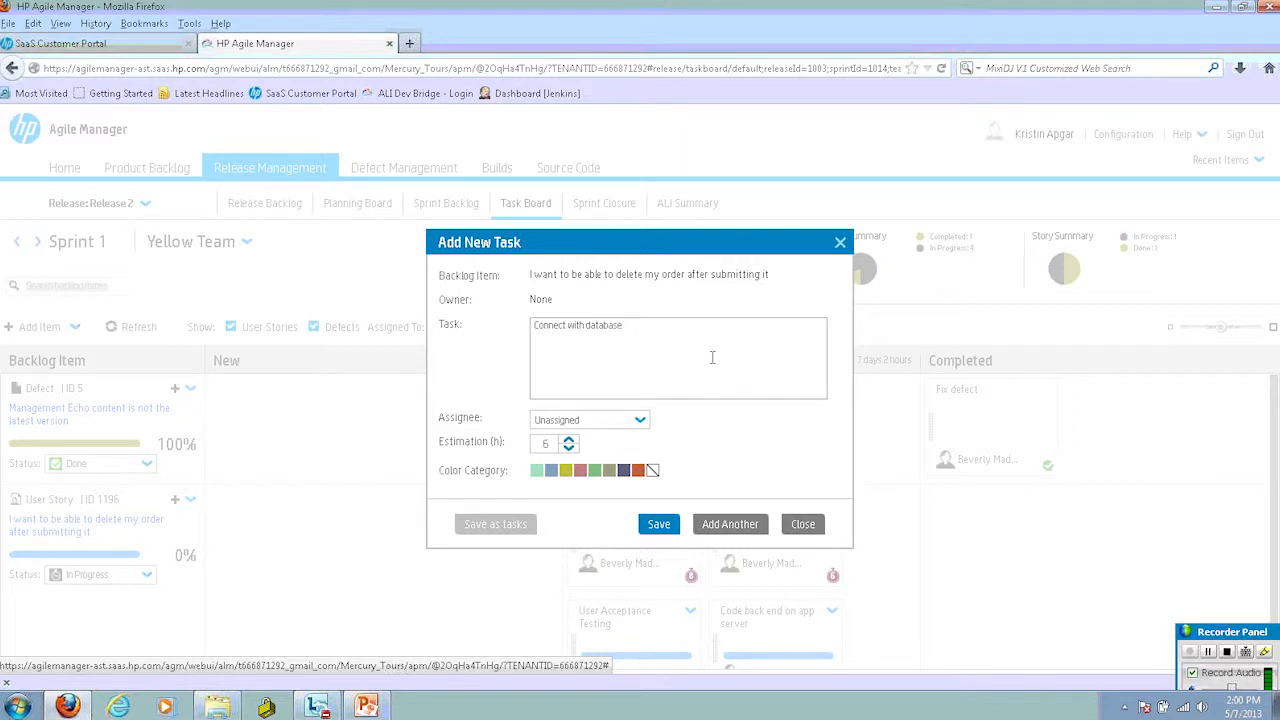
{"action": "mouse_move", "coordinate": [520, 404]}
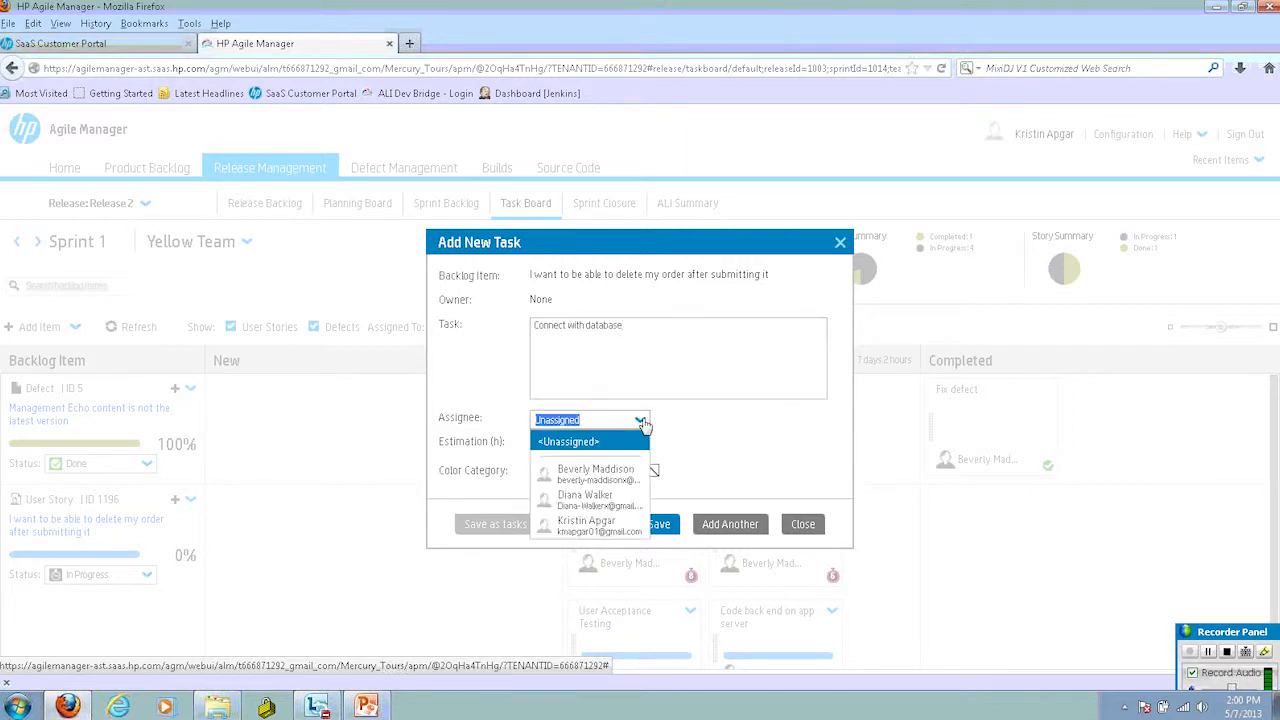
{"action": "left_click", "coordinate": [588, 520]}
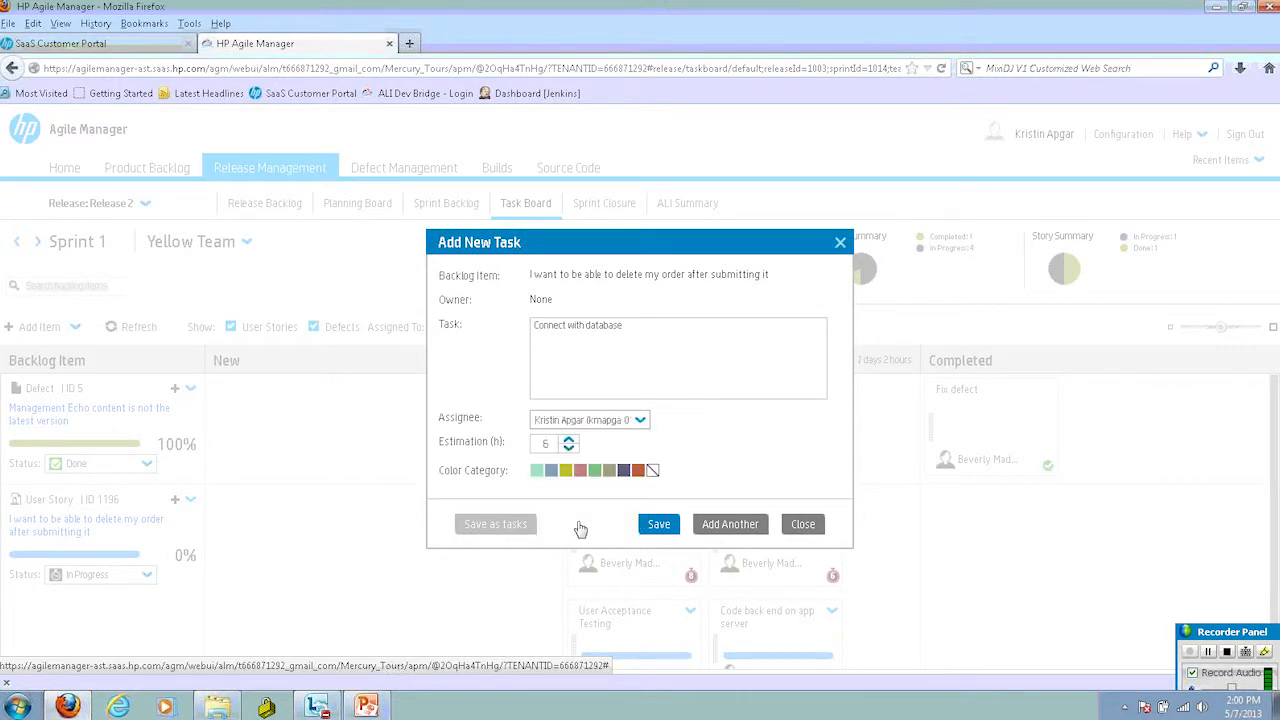
{"action": "mouse_move", "coordinate": [486, 456]}
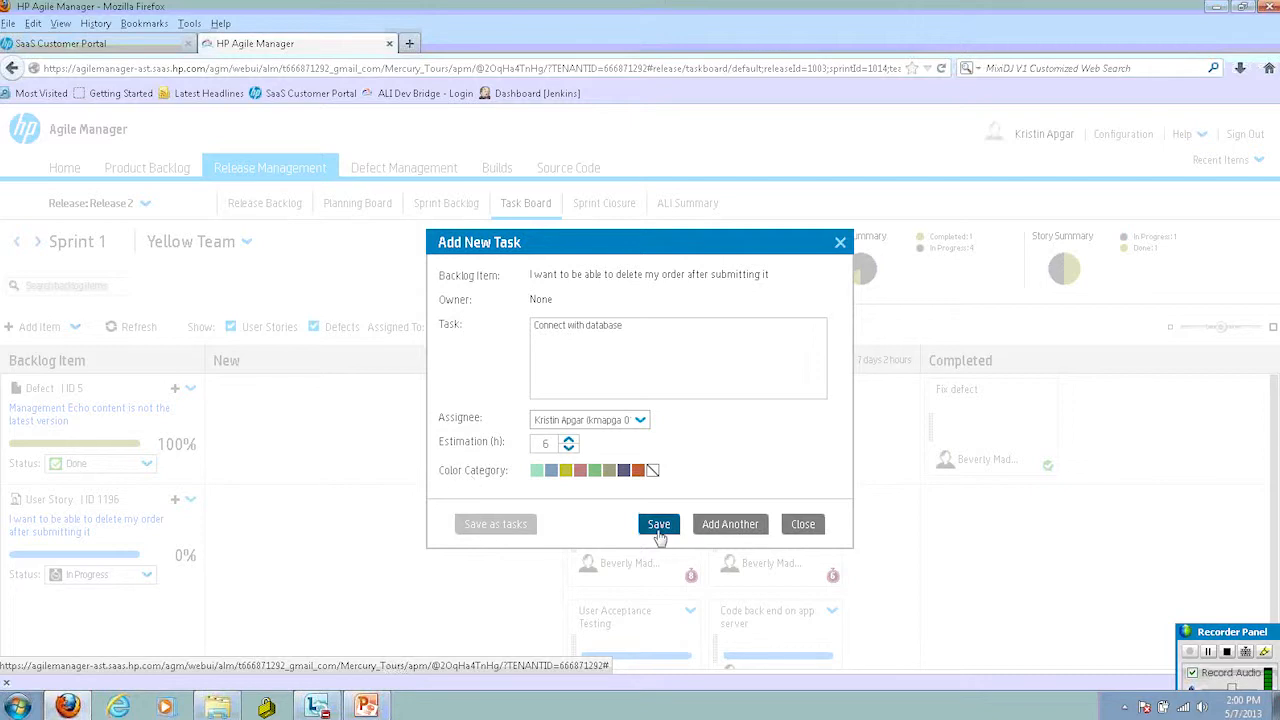
{"action": "left_click", "coordinate": [658, 524]}
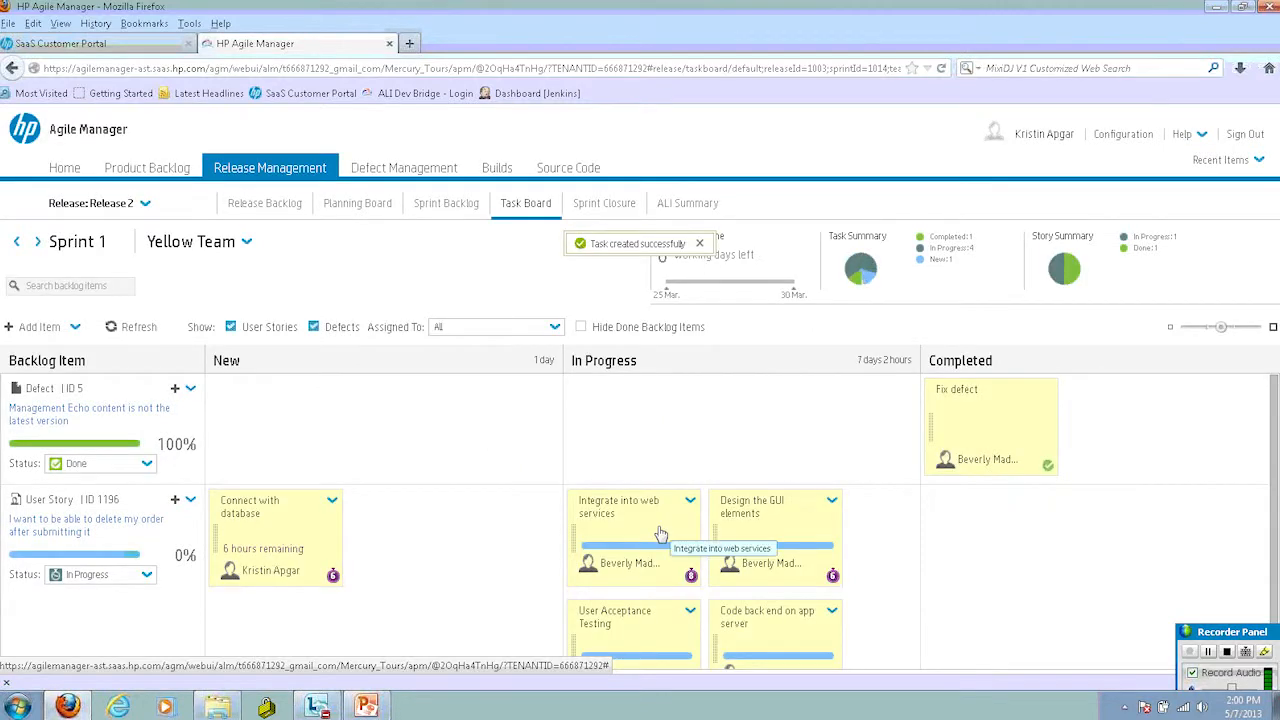
{"action": "mouse_move", "coordinate": [336, 426]}
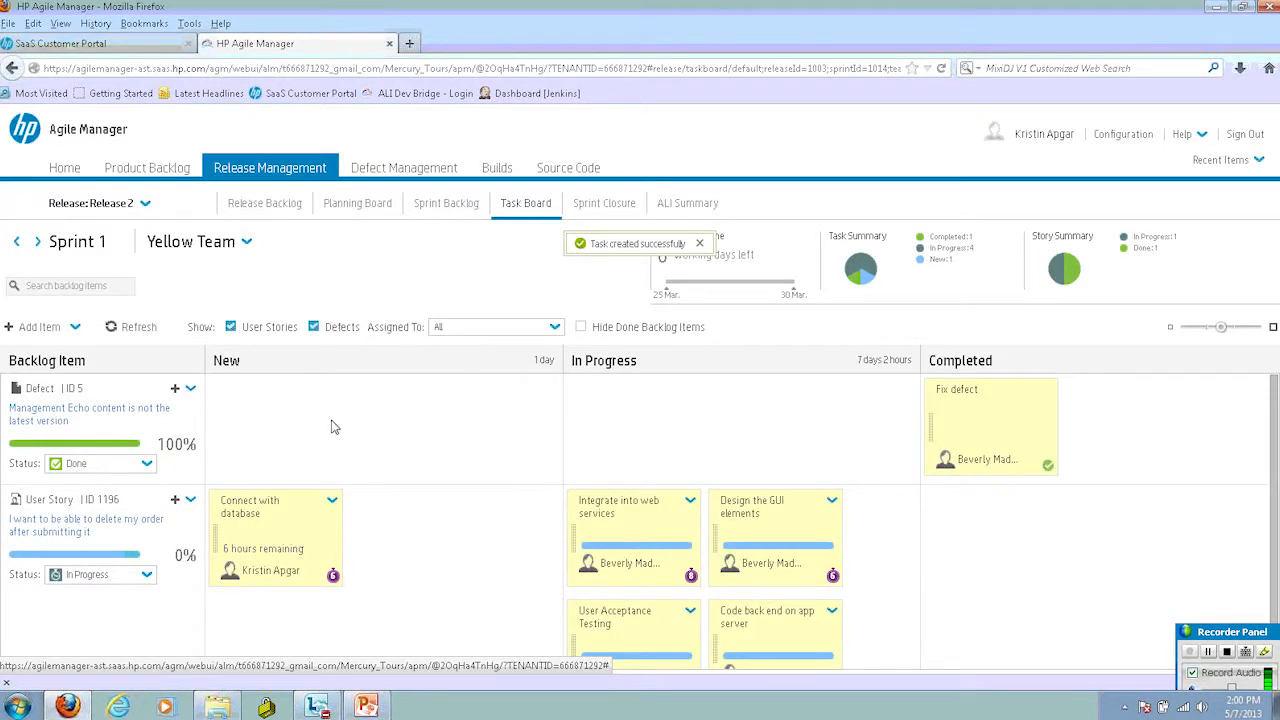
{"action": "mouse_move", "coordinate": [220, 452]}
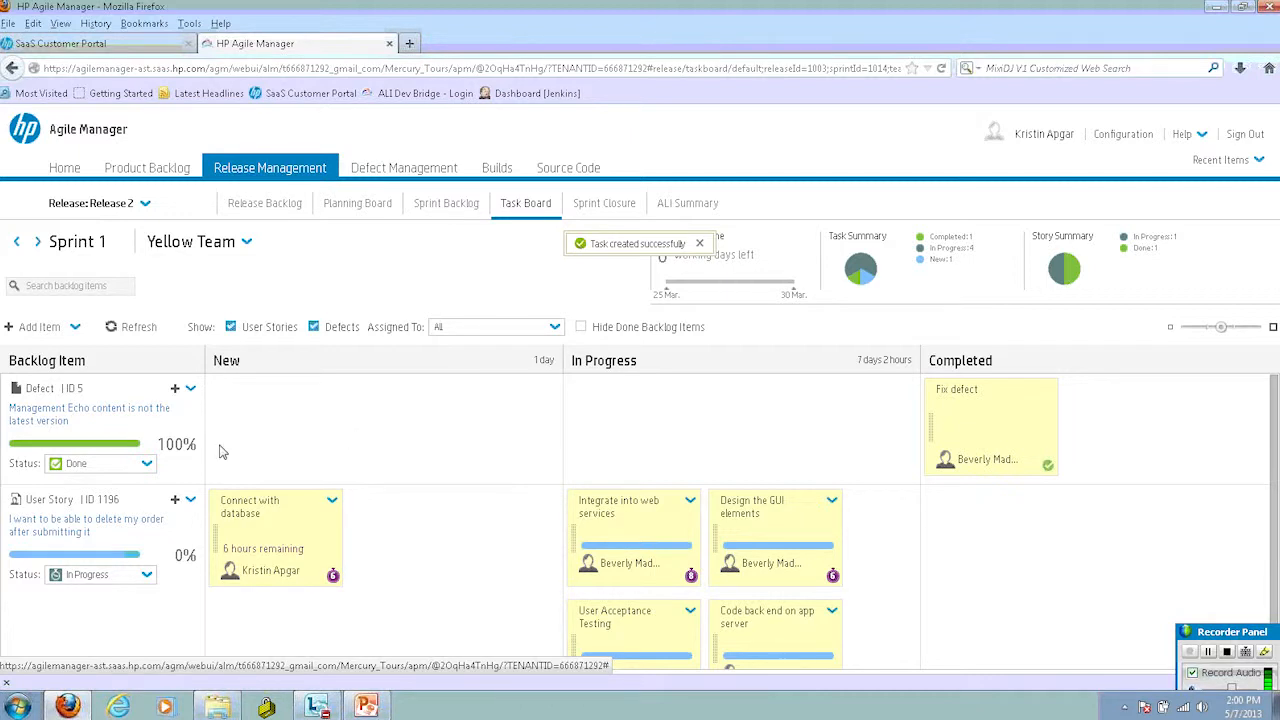
{"action": "mouse_move", "coordinate": [260, 472]}
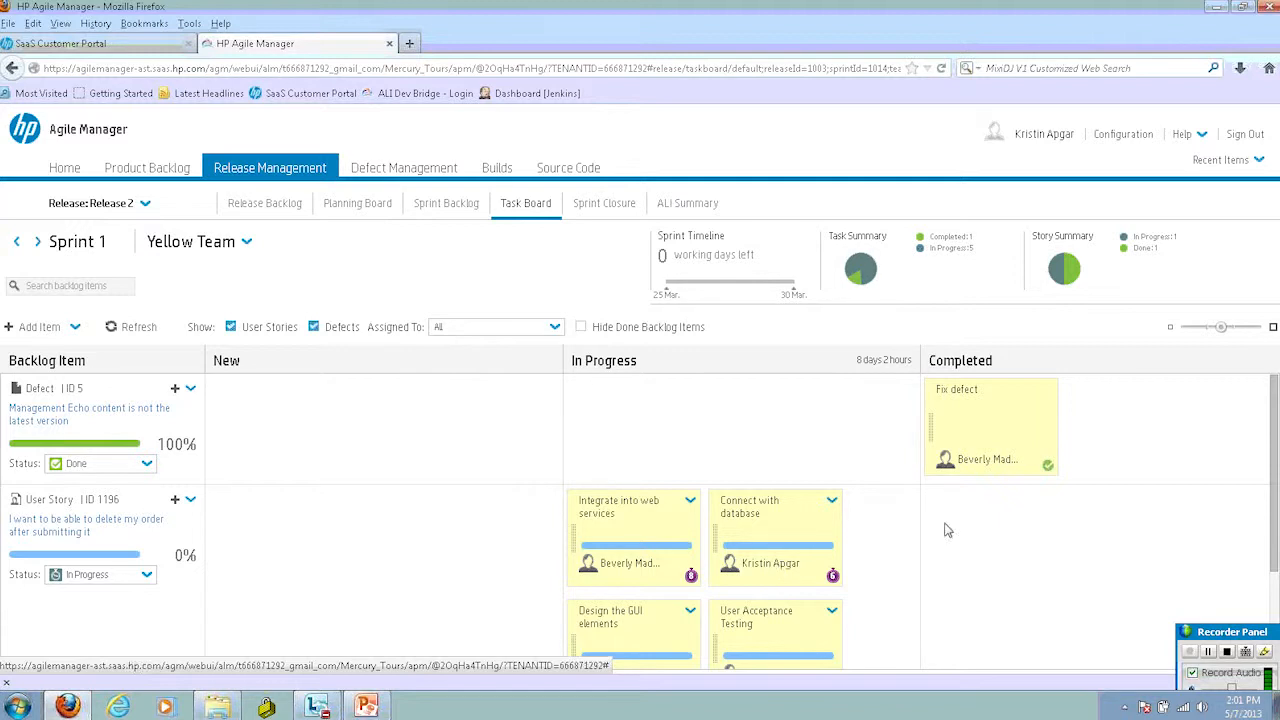
{"action": "mouse_move", "coordinate": [940, 306]}
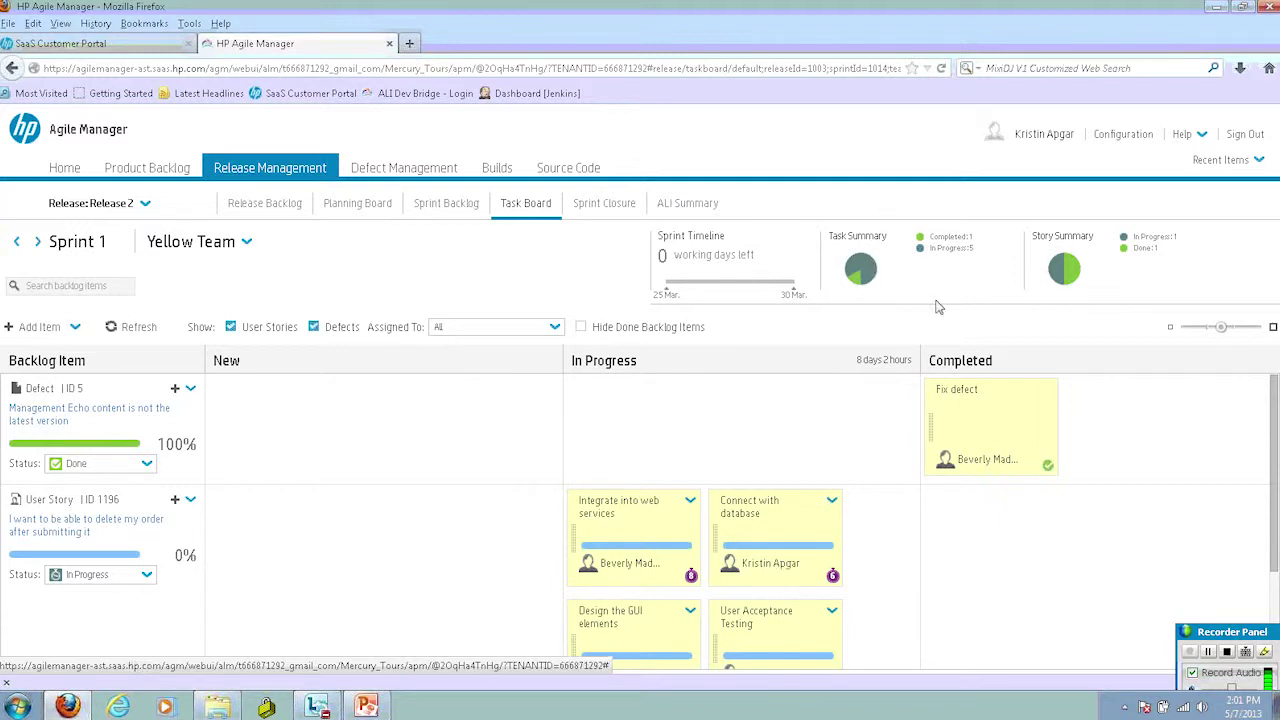
{"action": "mouse_move", "coordinate": [1272, 448]}
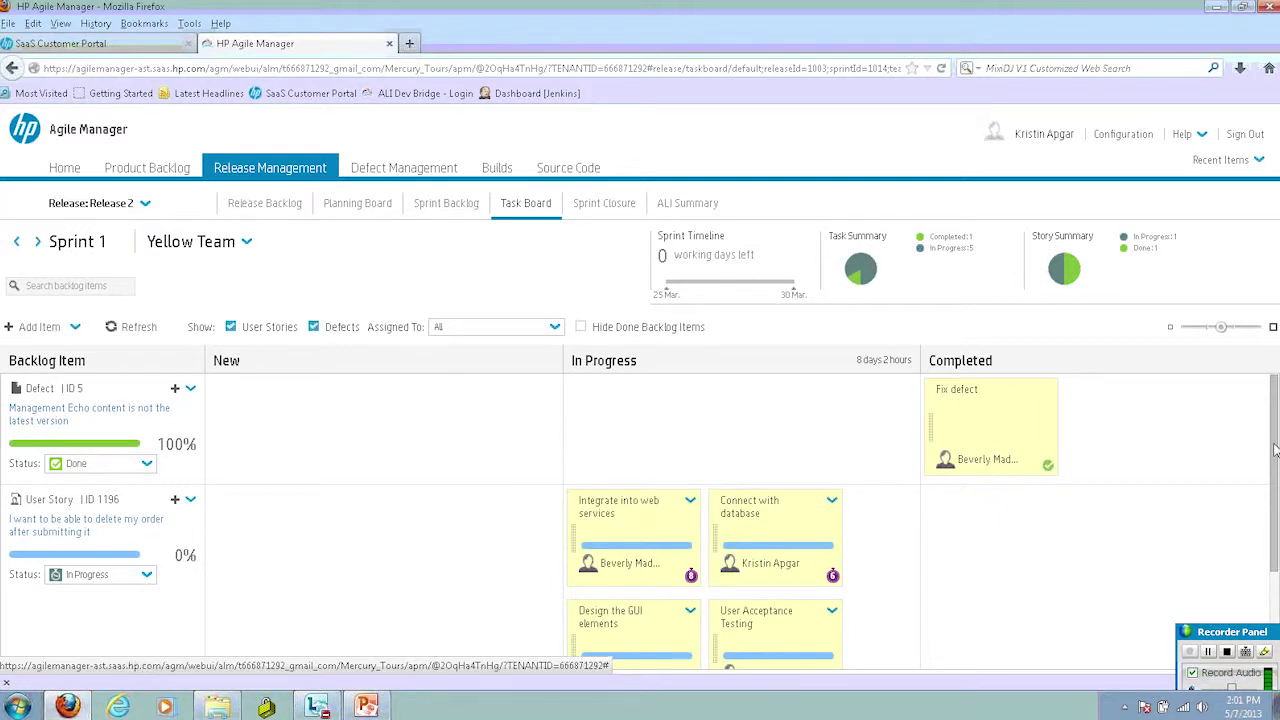
Step: Scroll down the task board to the Design the GUI elements and User Acceptance Testing cards
{"action": "scroll", "scroll_direction": "down", "scroll_amount": 3}
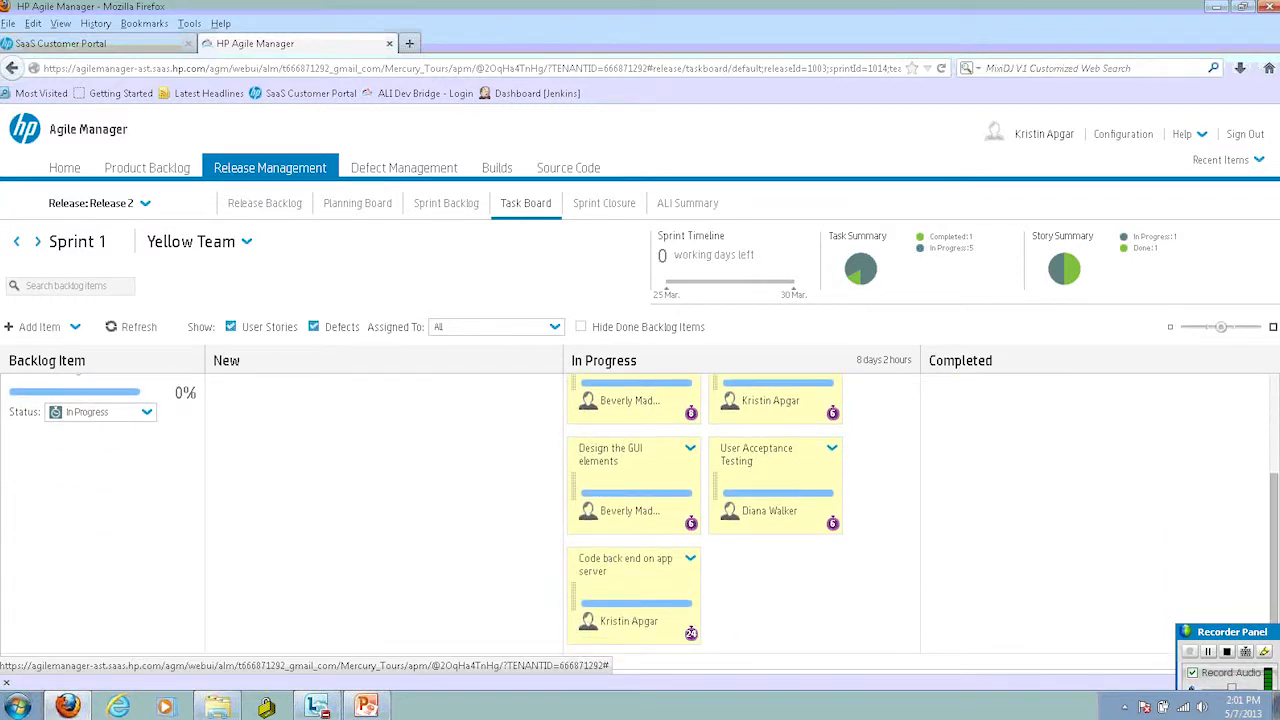
{"action": "mouse_move", "coordinate": [864, 592]}
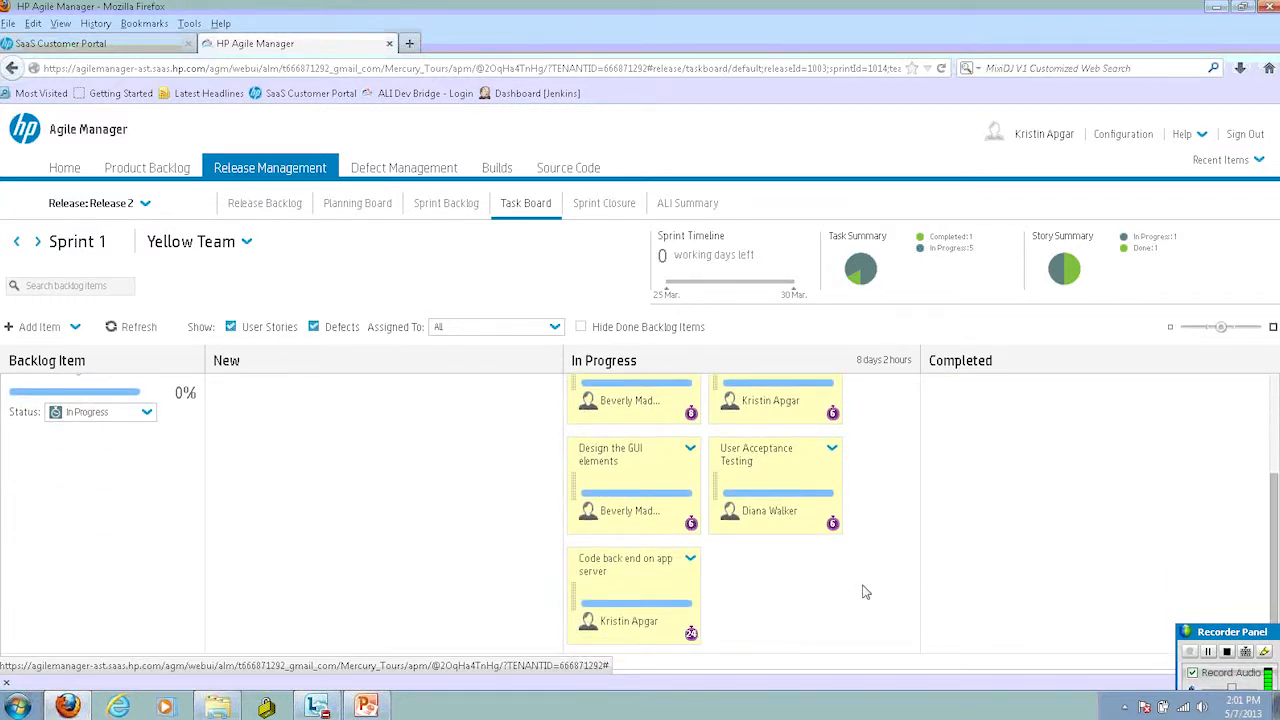
{"action": "mouse_move", "coordinate": [784, 598]}
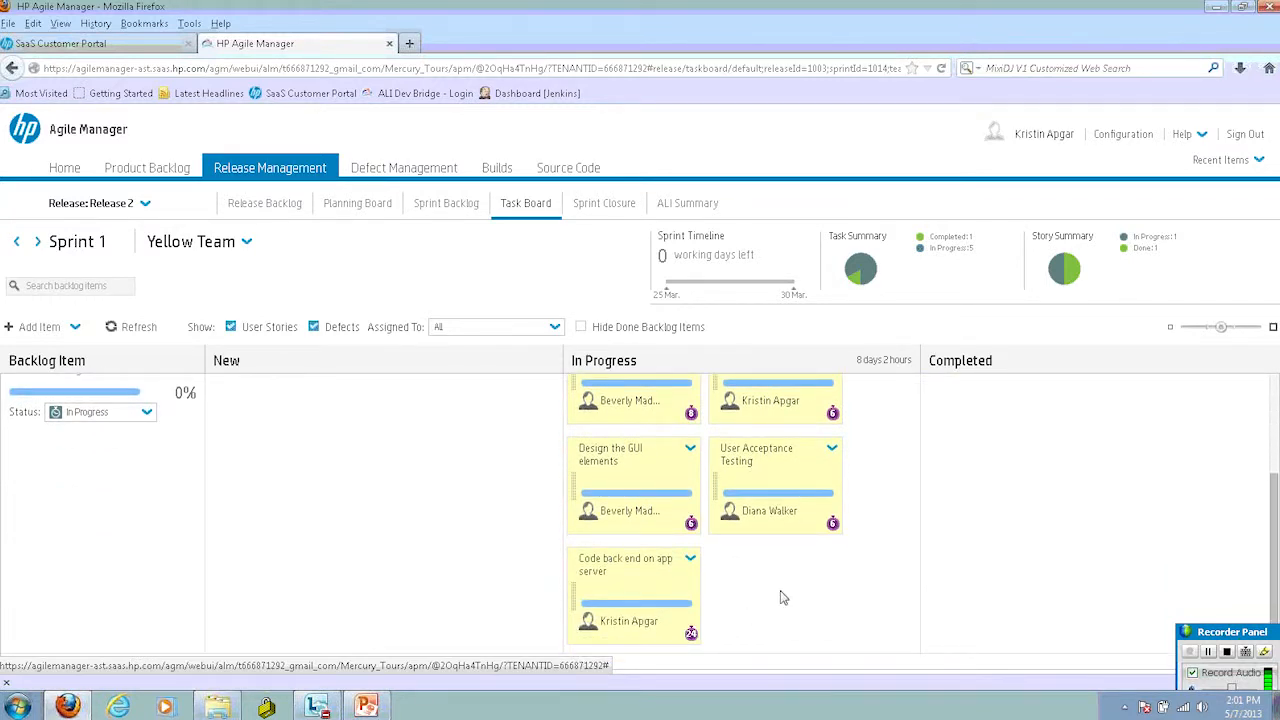
{"action": "mouse_move", "coordinate": [688, 522]}
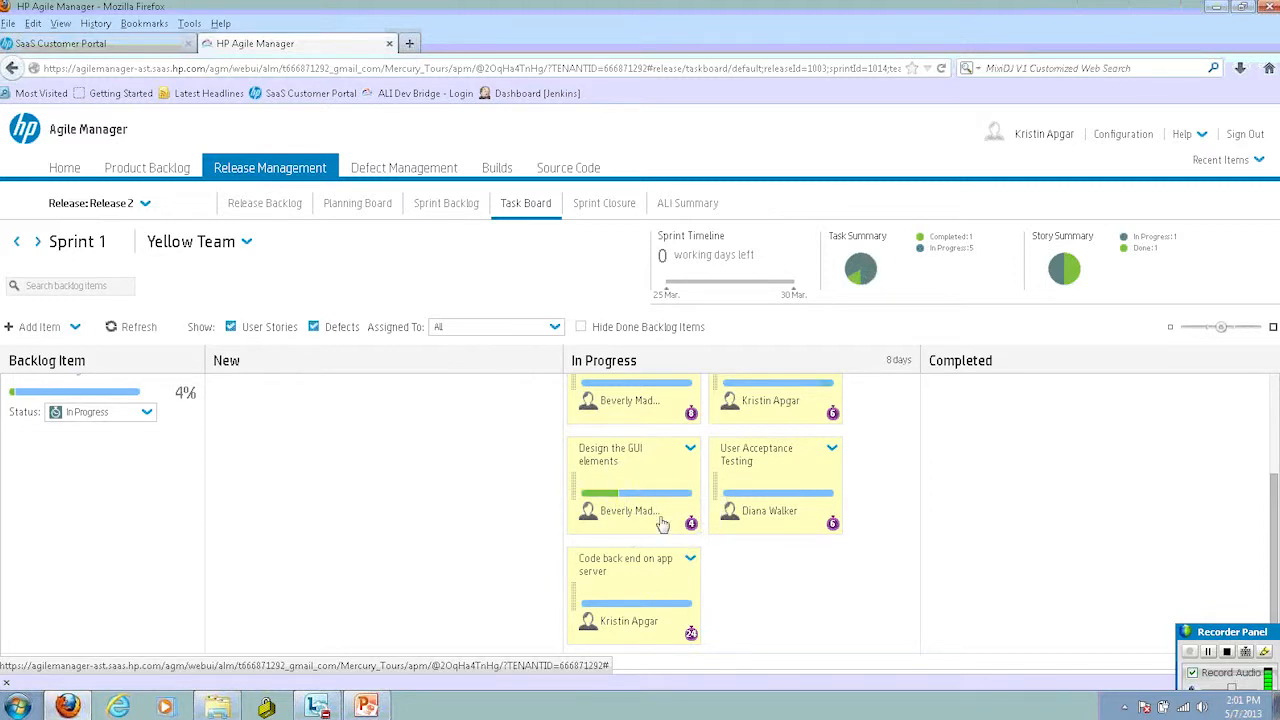
{"action": "mouse_move", "coordinate": [692, 524]}
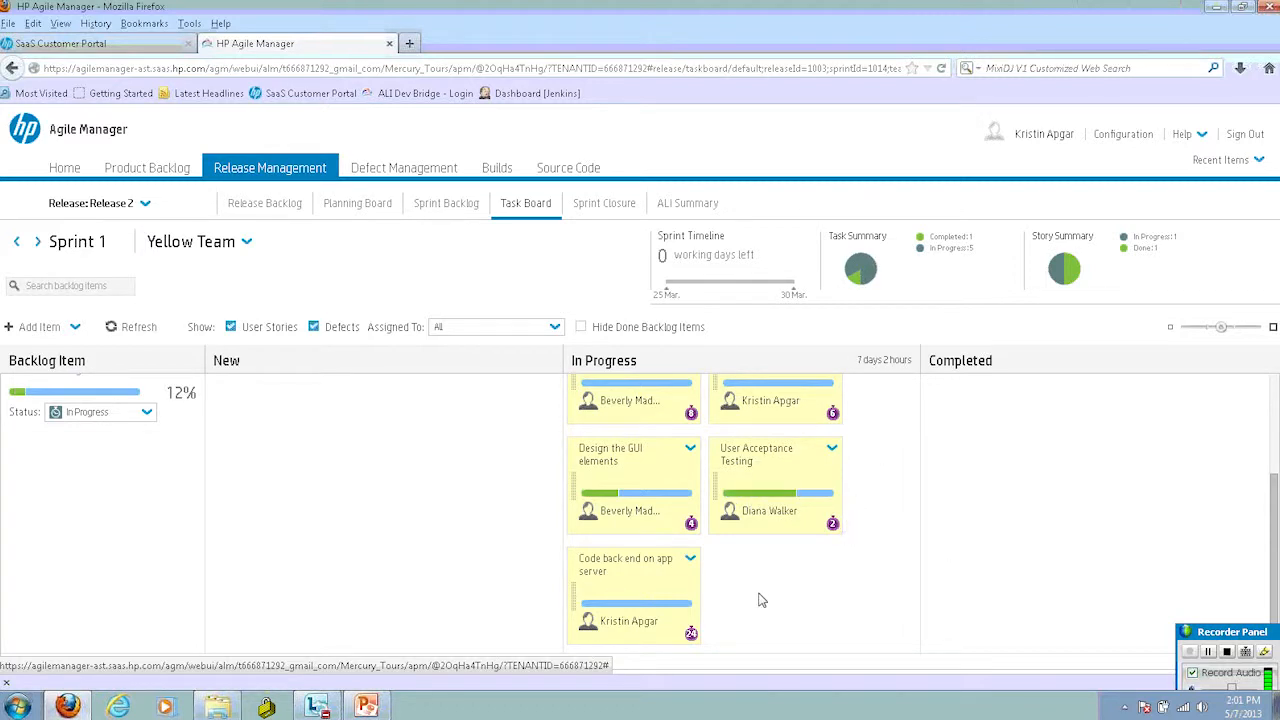
{"action": "mouse_move", "coordinate": [1184, 292]}
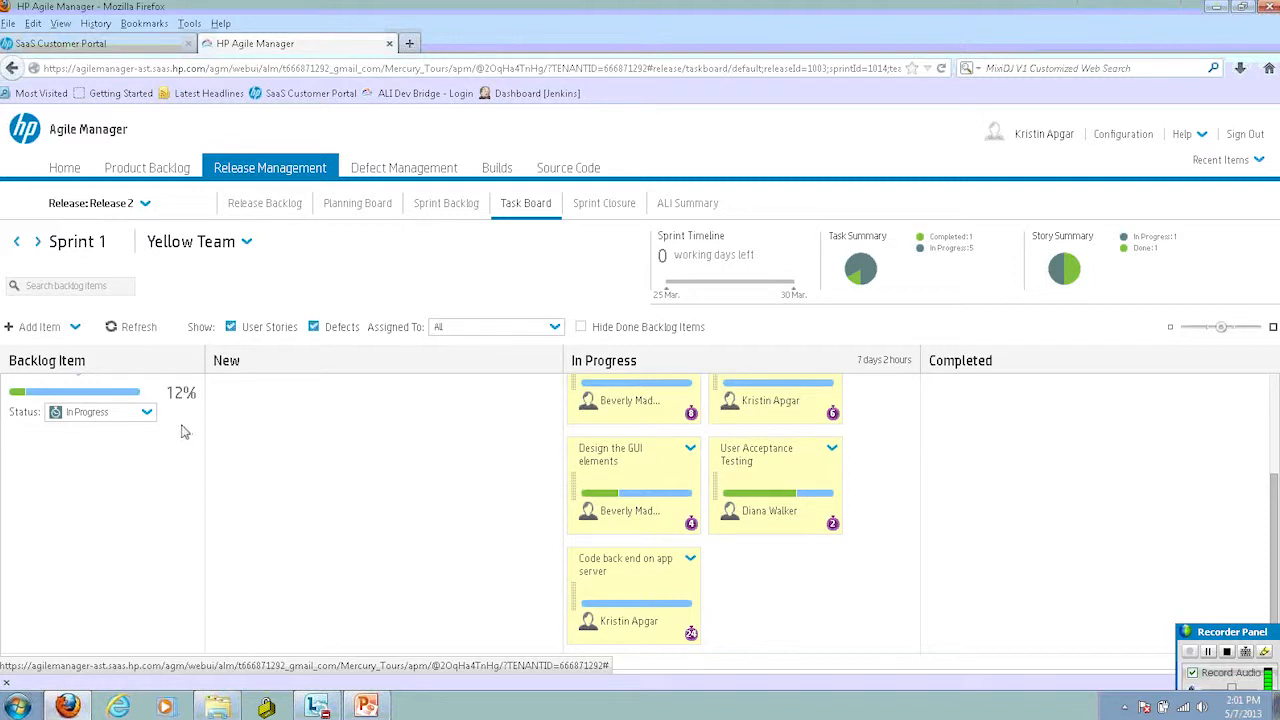
{"action": "mouse_move", "coordinate": [1272, 496]}
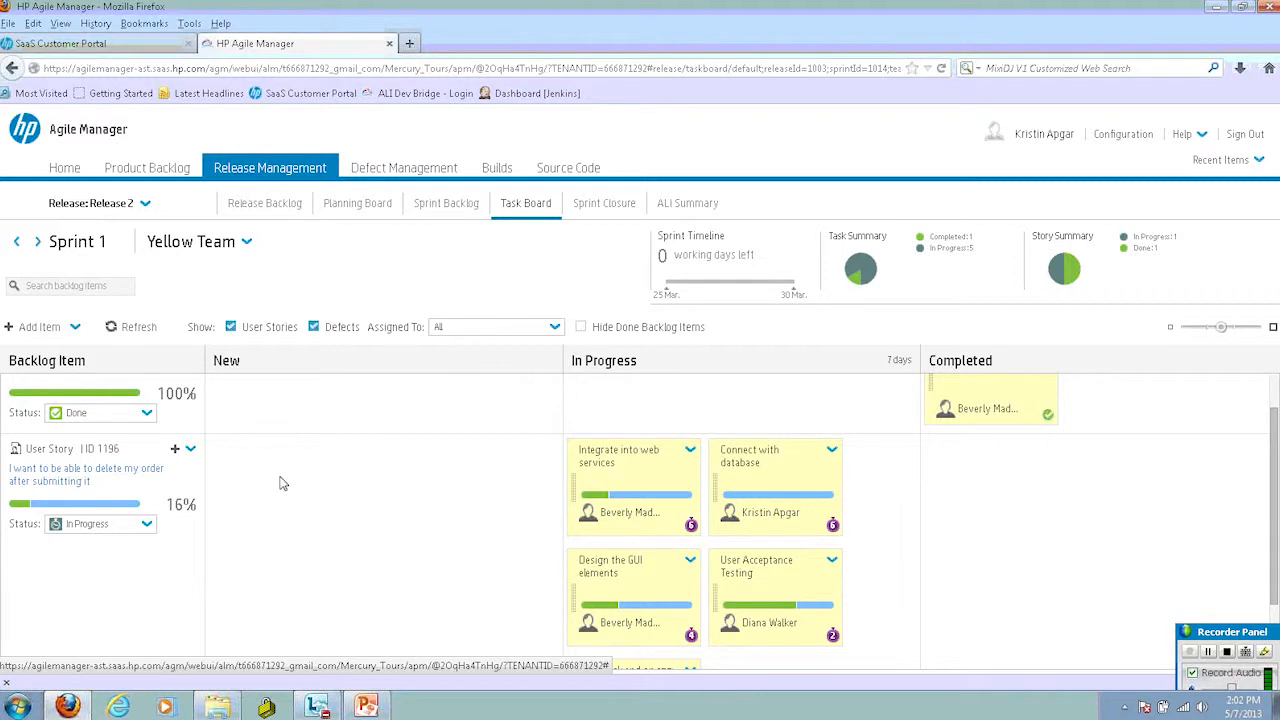
{"action": "mouse_move", "coordinate": [184, 524]}
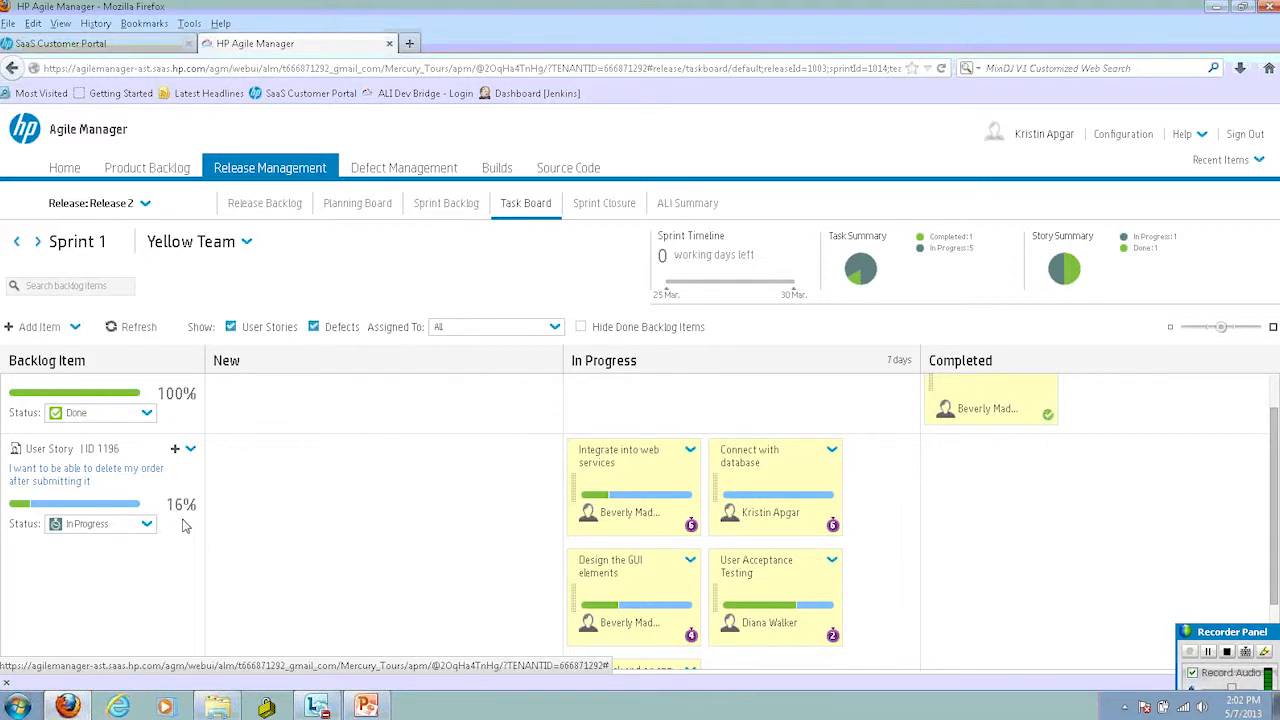
{"action": "mouse_move", "coordinate": [488, 422]}
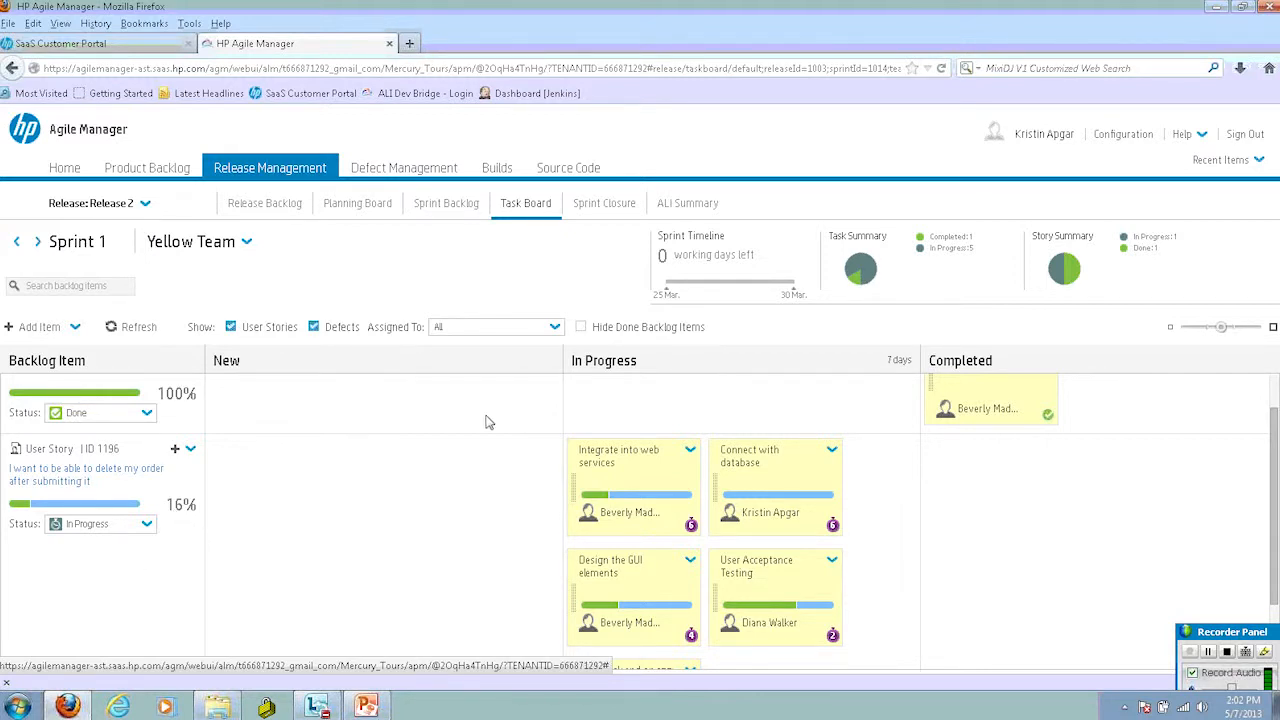
{"action": "mouse_move", "coordinate": [468, 432]}
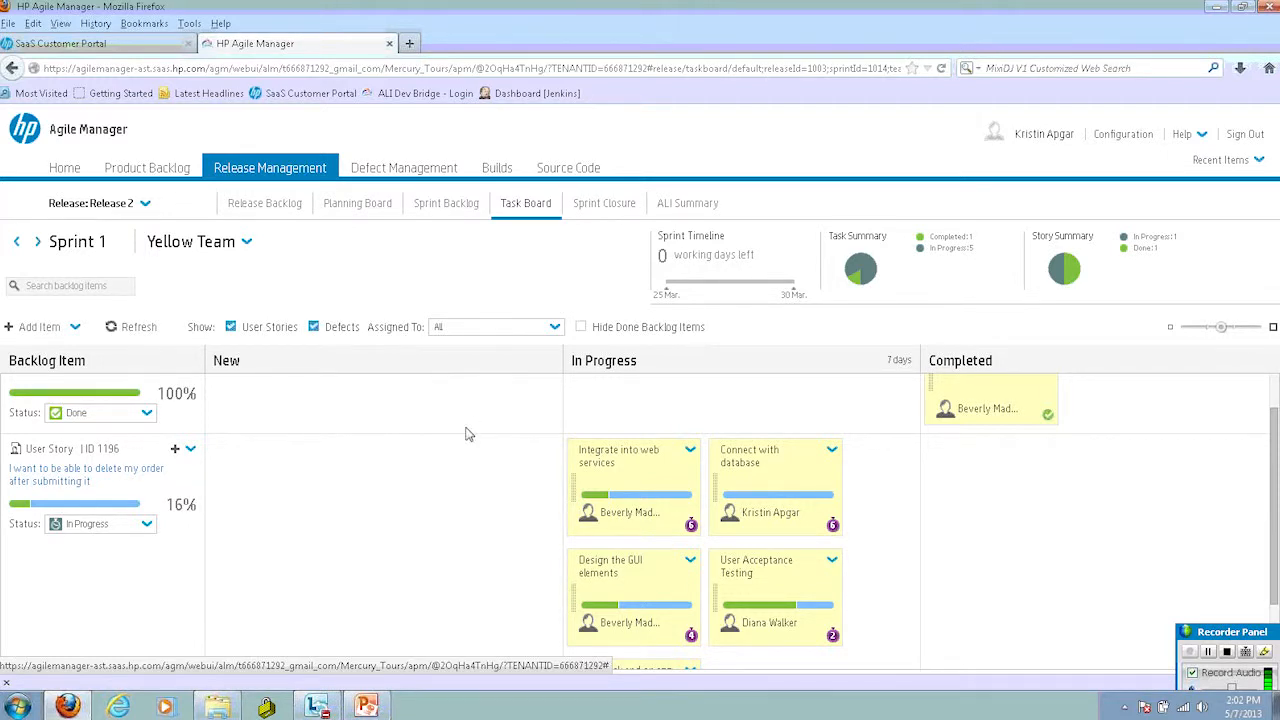
{"action": "mouse_move", "coordinate": [900, 464]}
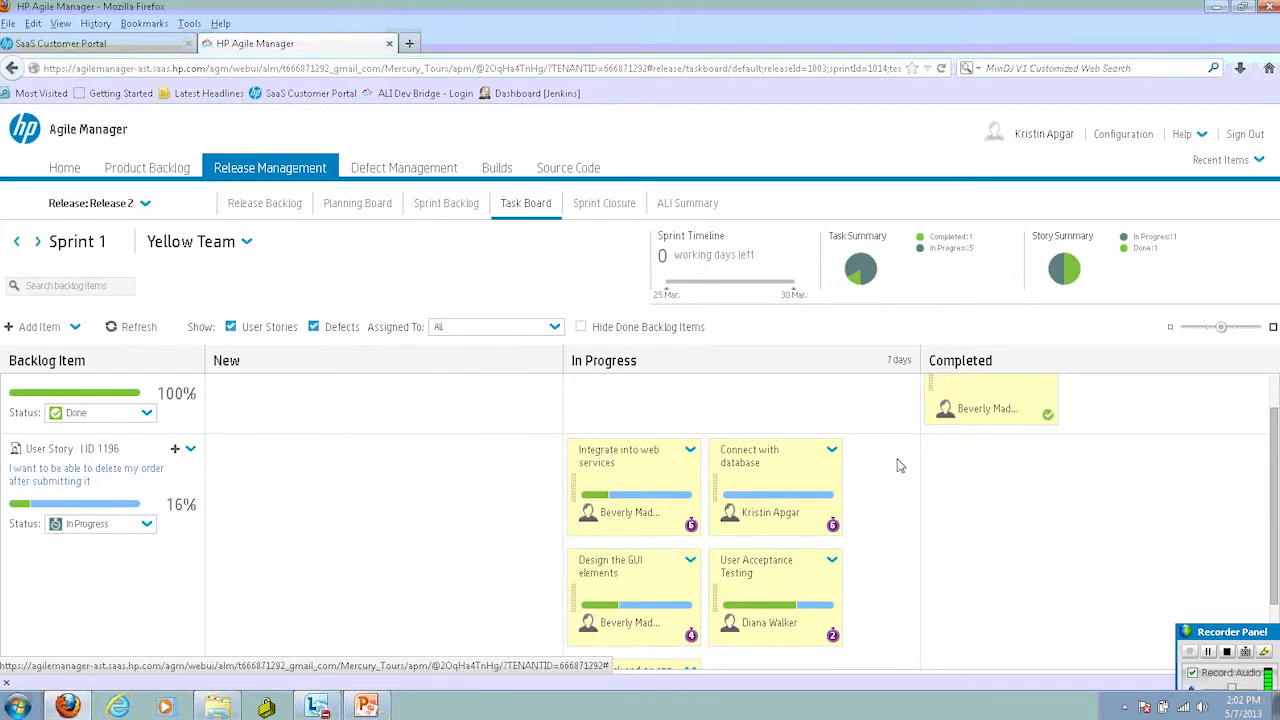
{"action": "mouse_move", "coordinate": [724, 520]}
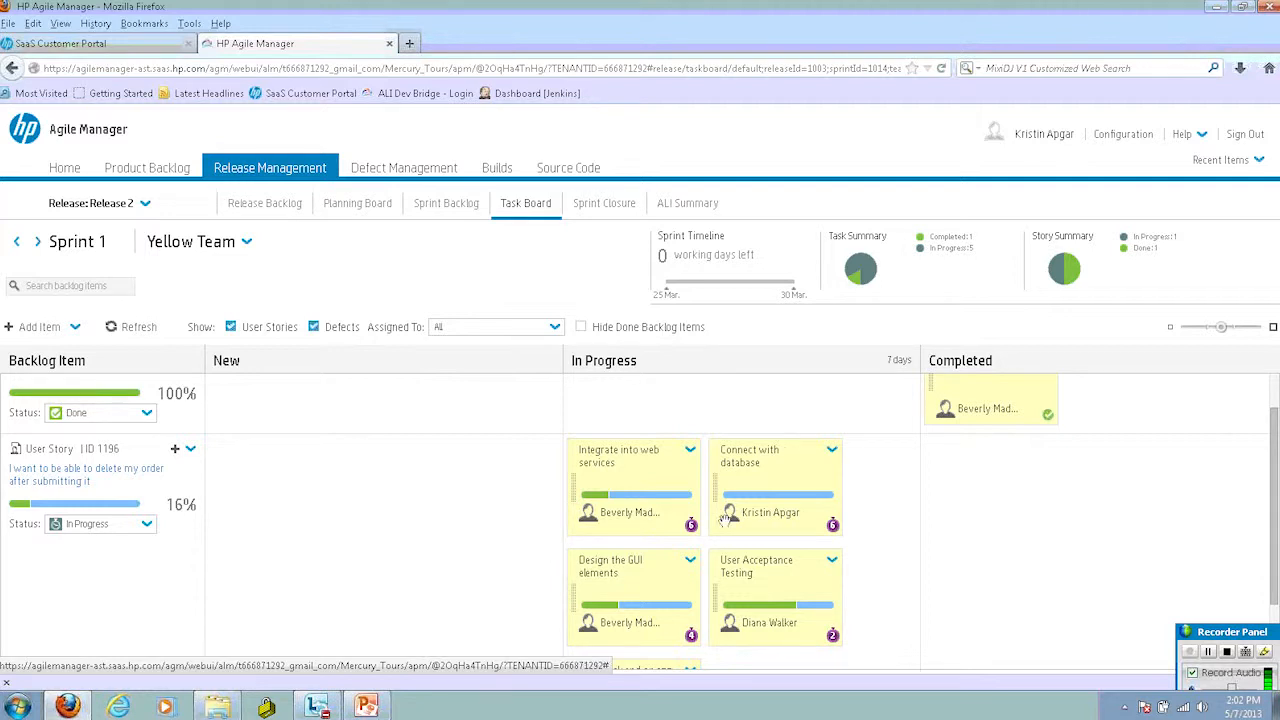
{"action": "mouse_move", "coordinate": [492, 478]}
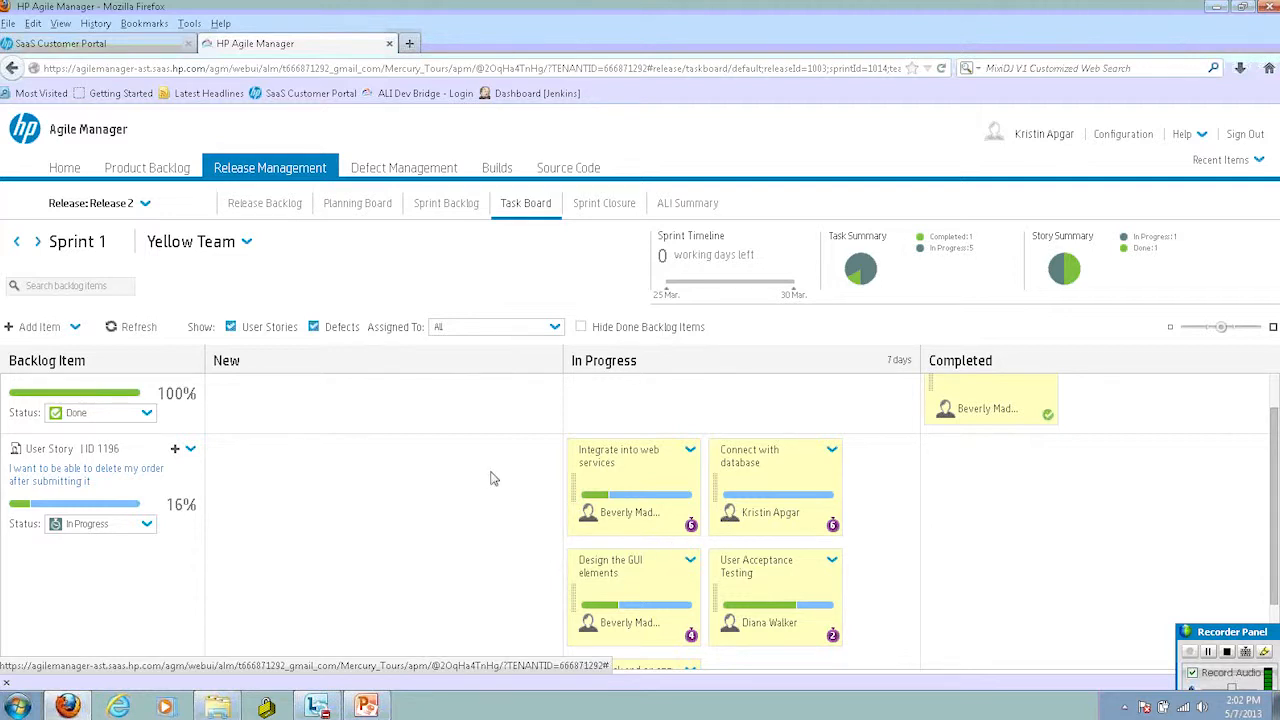
Step: Switch from the task board back to the Sprint 1 Yellow Team sprint backlog
{"action": "left_click", "coordinate": [446, 204]}
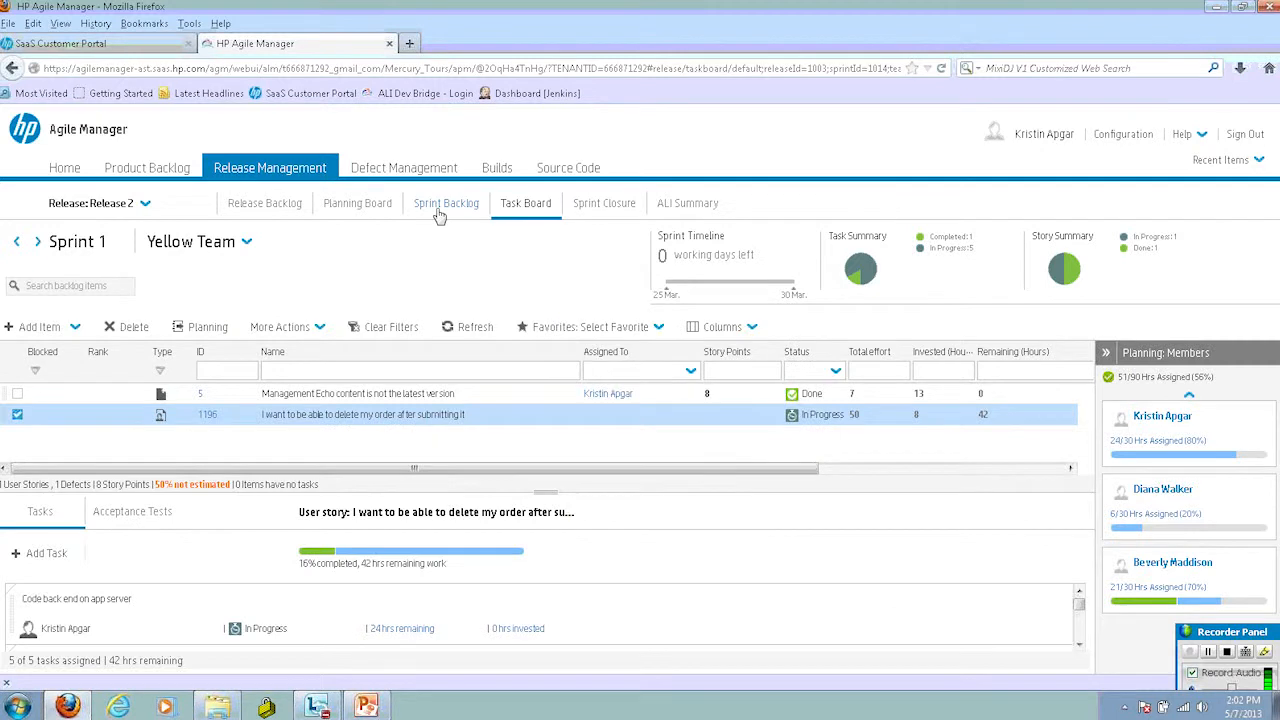
{"action": "left_click", "coordinate": [446, 204]}
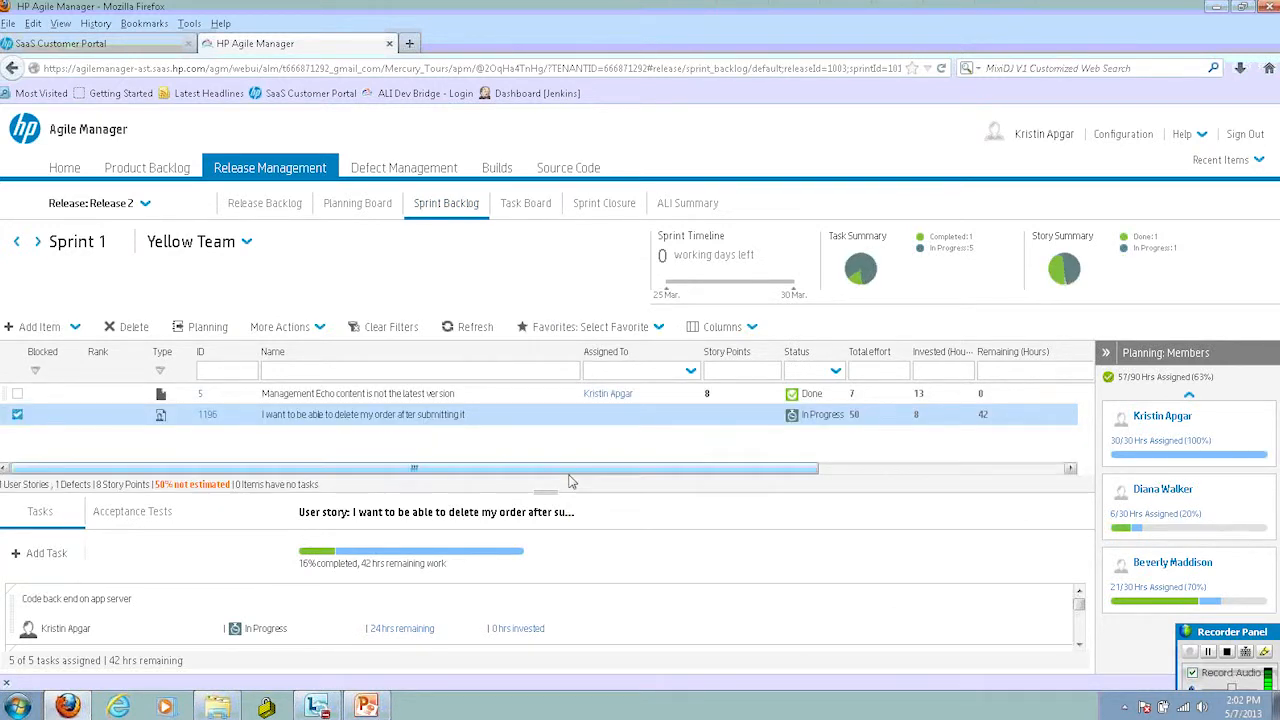